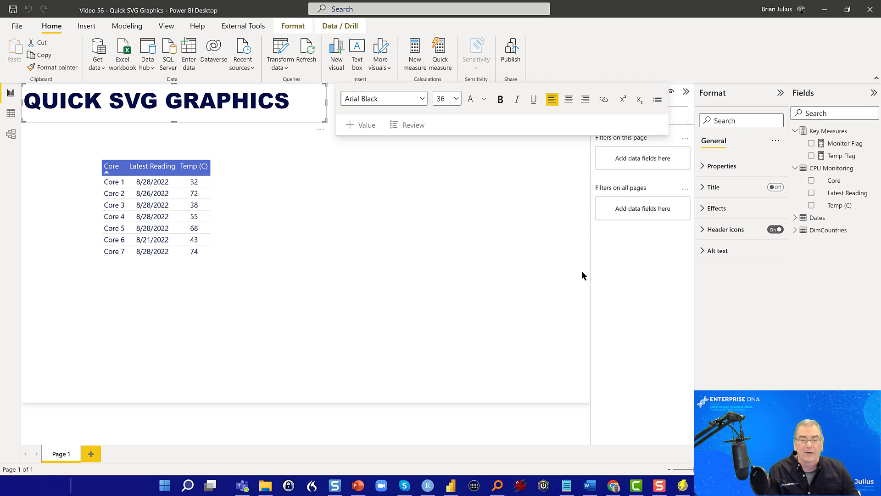
pyautogui.moveTo(534, 274)
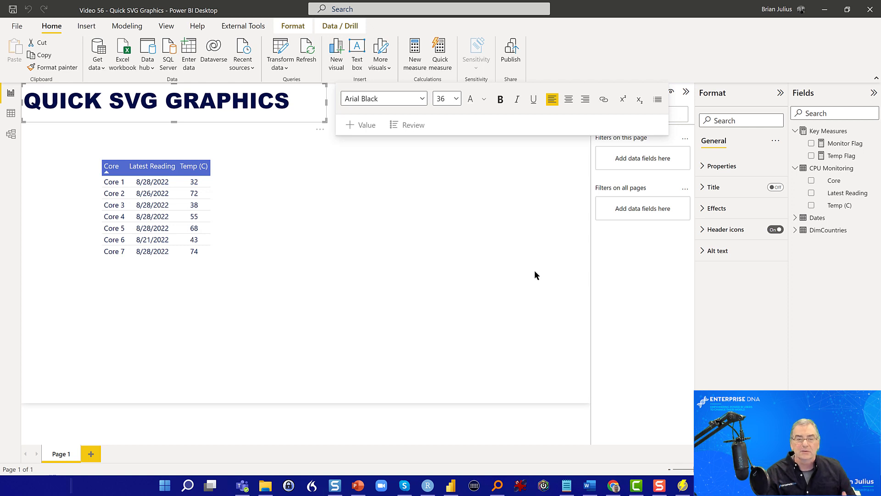
pyautogui.moveTo(416, 237)
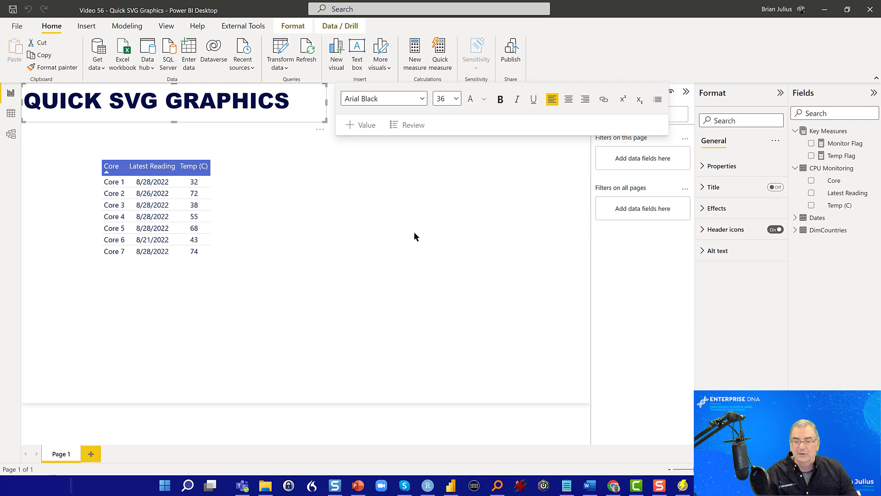
pyautogui.moveTo(397, 237)
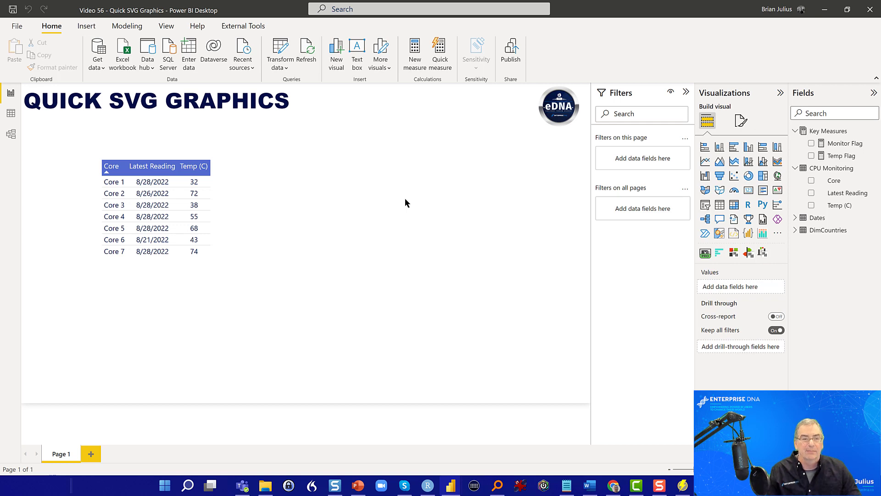
pyautogui.moveTo(126, 26)
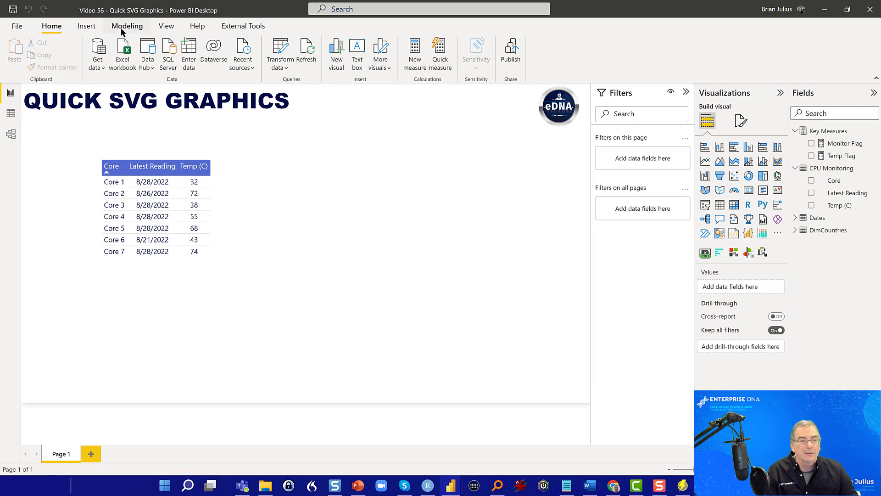
pyautogui.moveTo(243, 26)
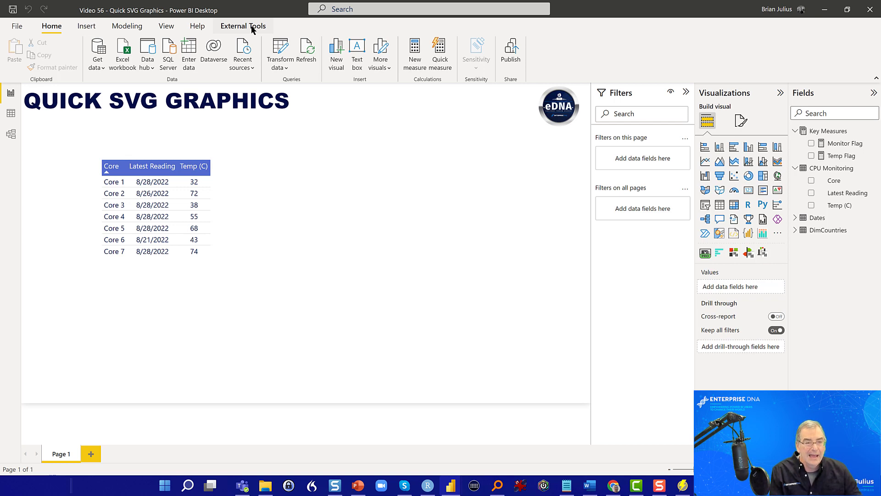
# Step: Review the model diagram where Dates links to CPU Monitoring, then go back to the report page
pyautogui.click(239, 191)
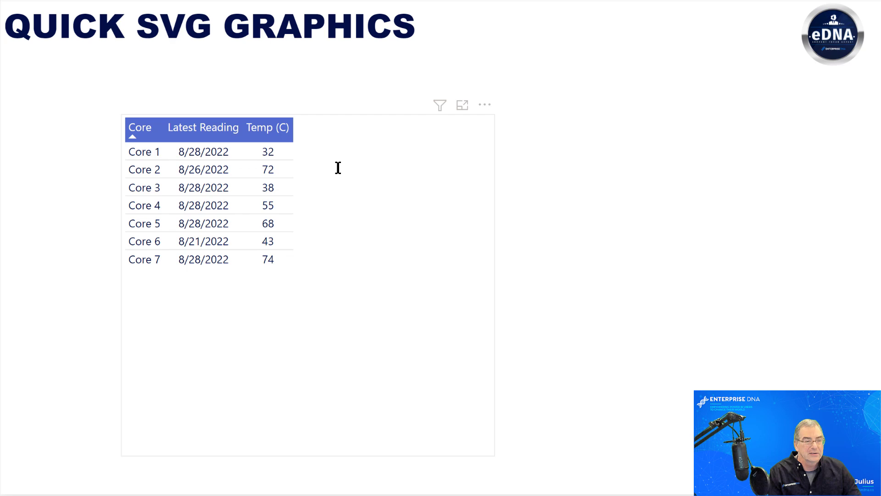
pyautogui.moveTo(339, 173)
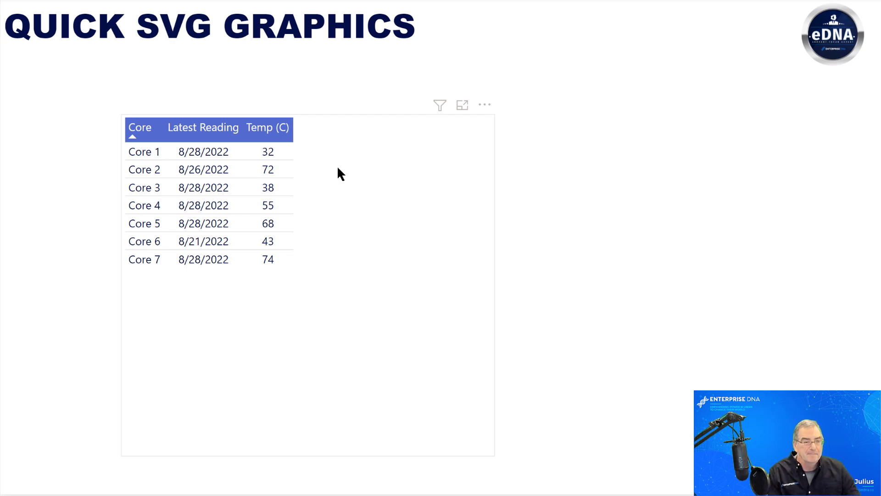
pyautogui.click(203, 169)
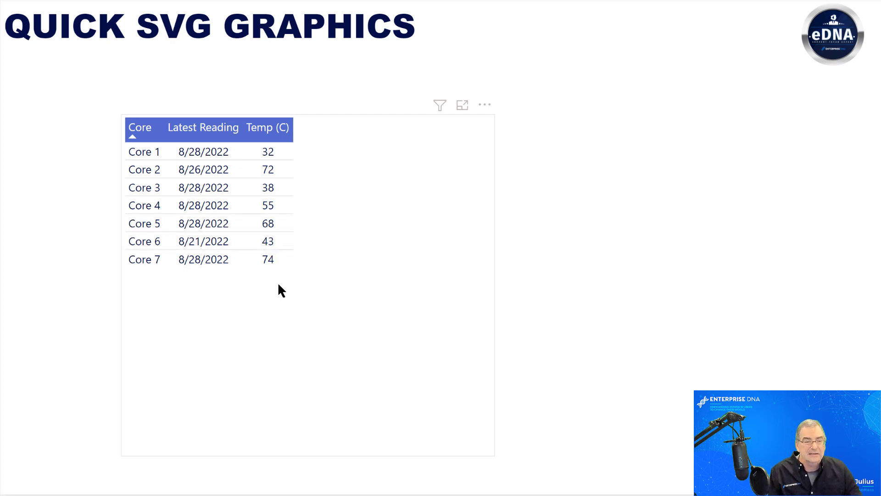
pyautogui.moveTo(322, 283)
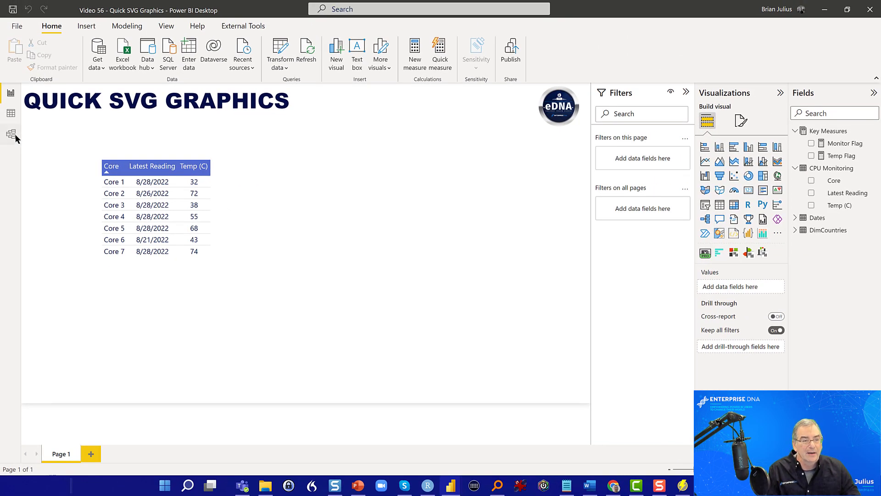
pyautogui.click(11, 138)
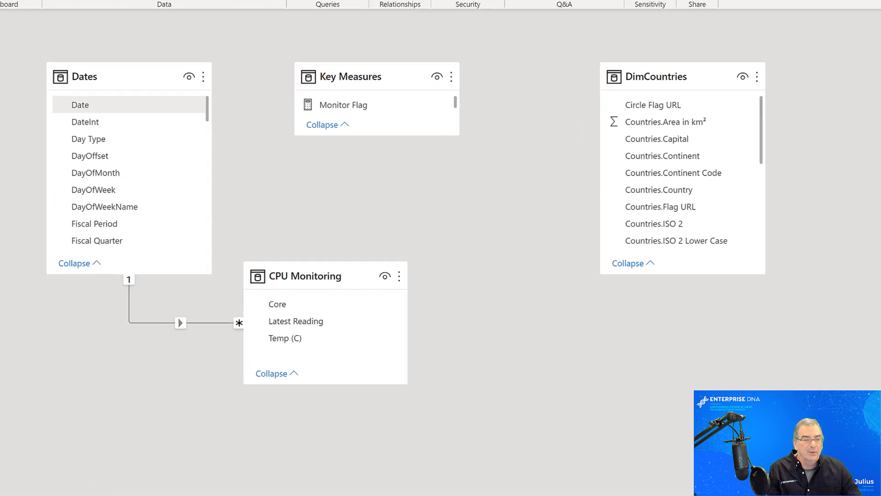
pyautogui.scroll(3)
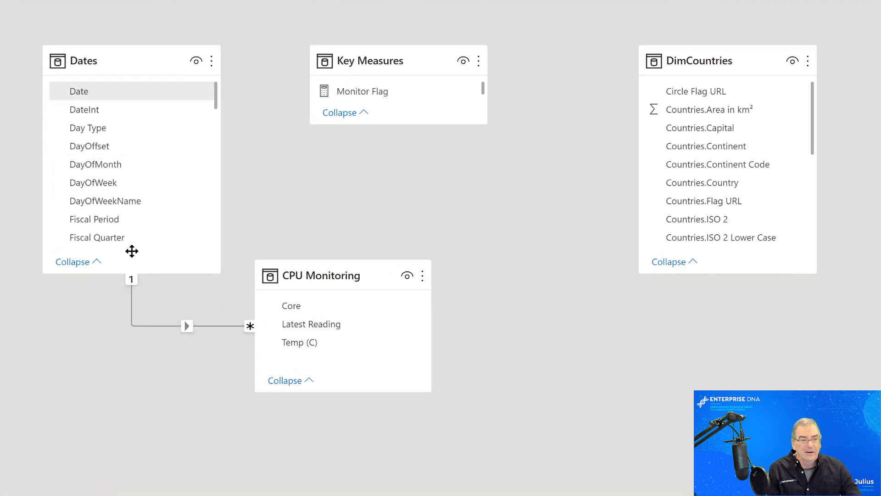
pyautogui.moveTo(169, 320)
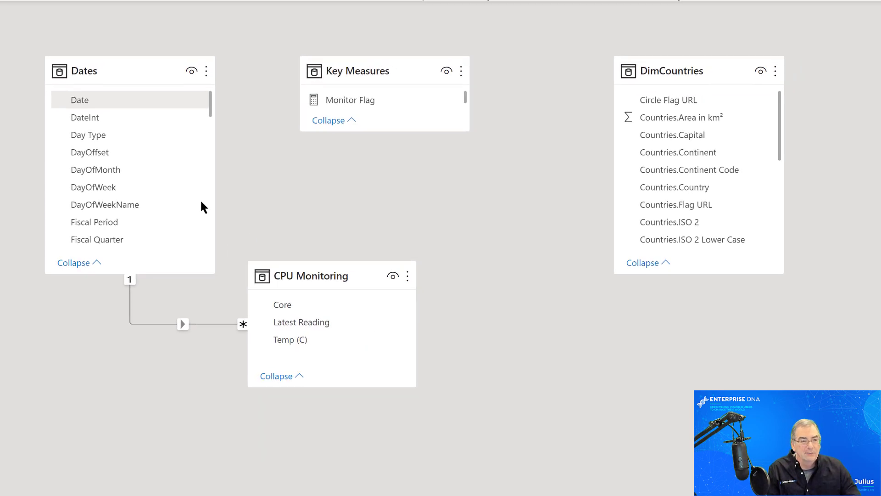
pyautogui.click(10, 93)
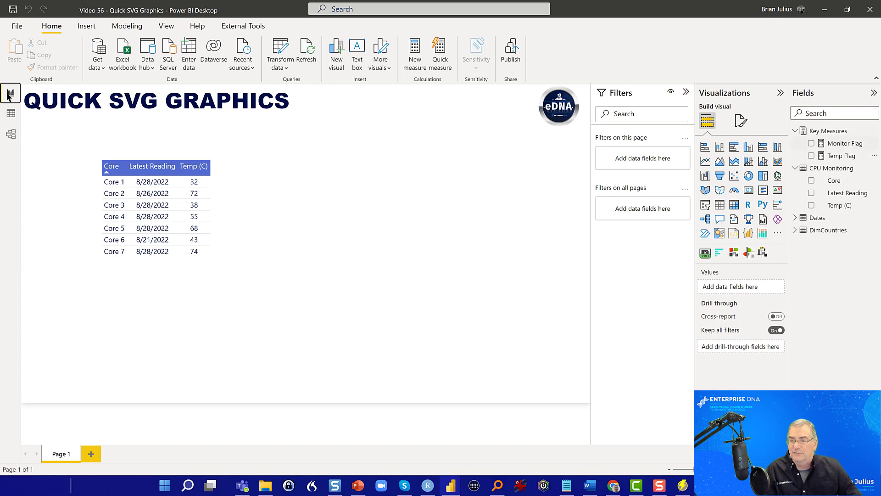
pyautogui.moveTo(843, 144)
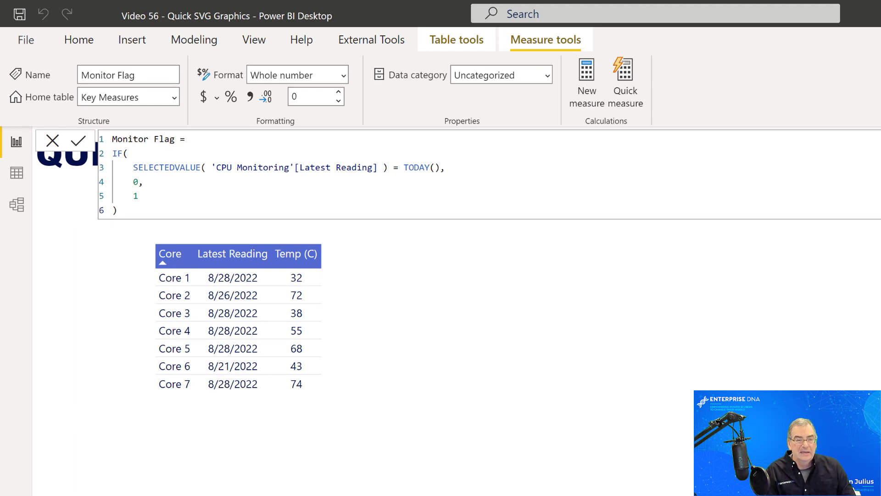
pyautogui.moveTo(352, 173)
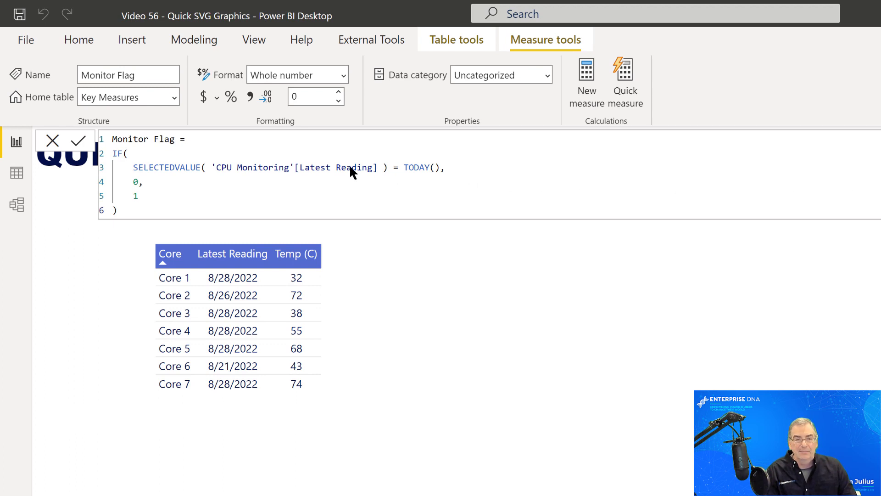
pyautogui.moveTo(371, 175)
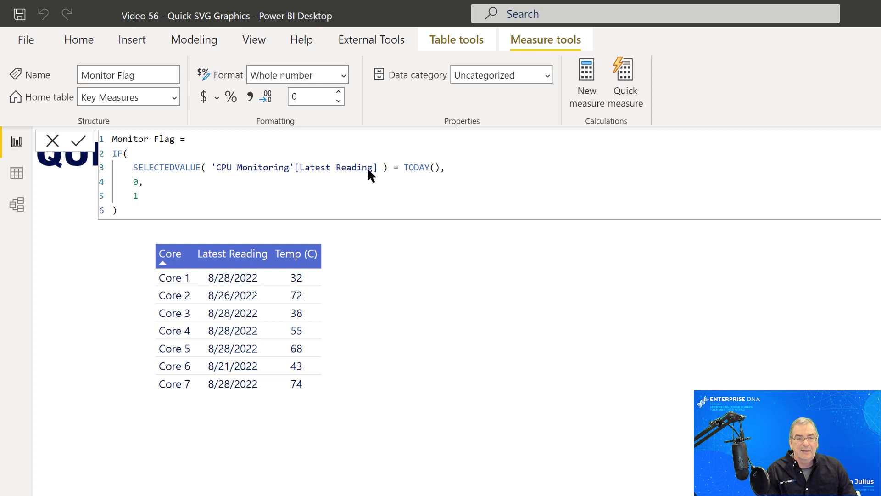
pyautogui.moveTo(364, 177)
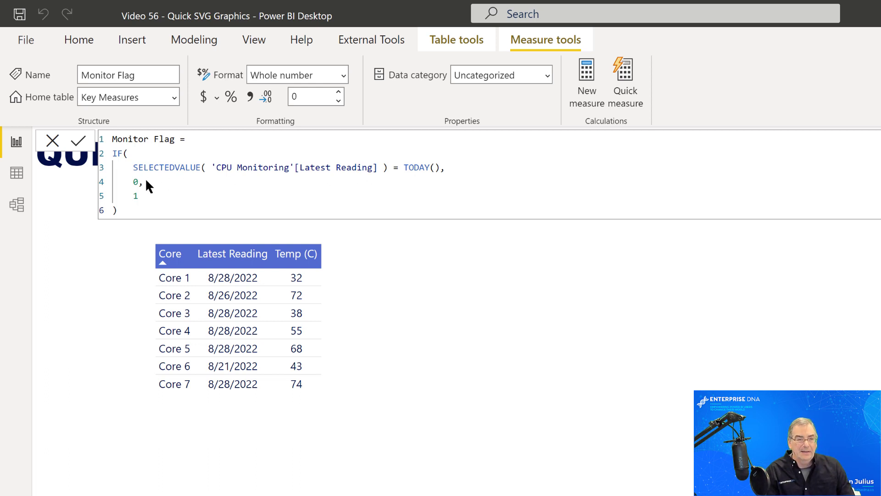
pyautogui.moveTo(151, 199)
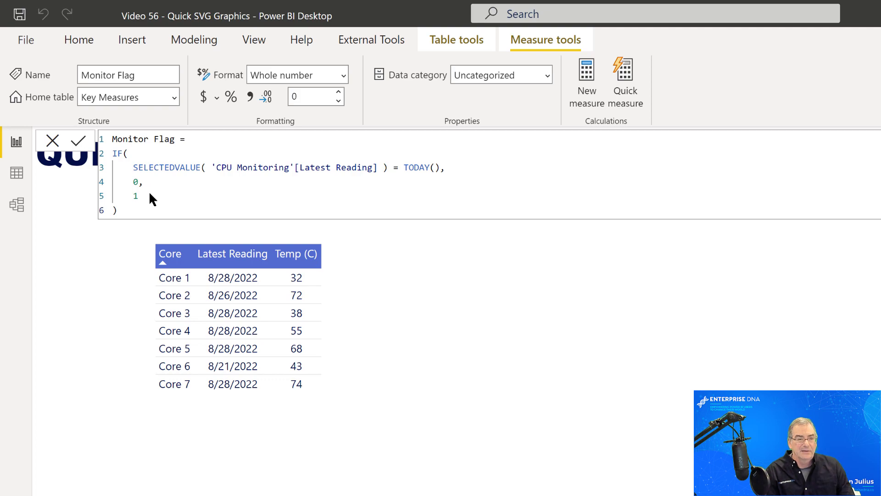
pyautogui.moveTo(147, 199)
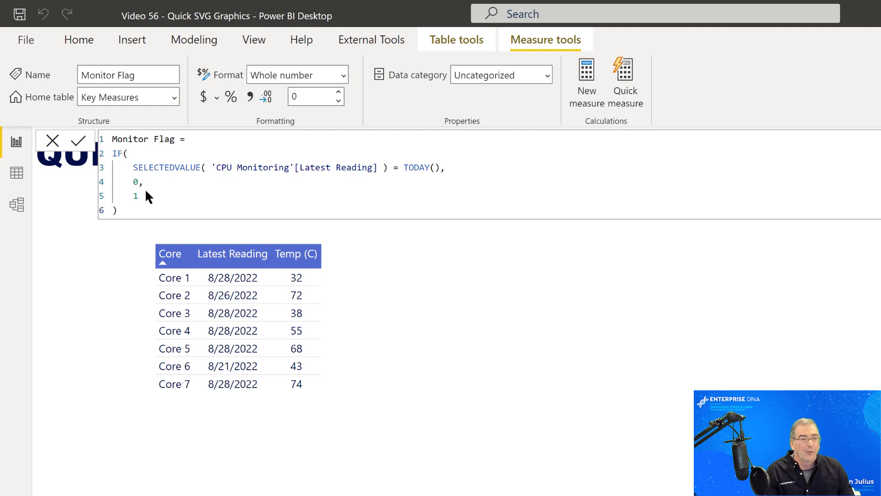
# Step: Read the Monitor Flag and Temp Flag DAX formulas without making changes
pyautogui.click(79, 140)
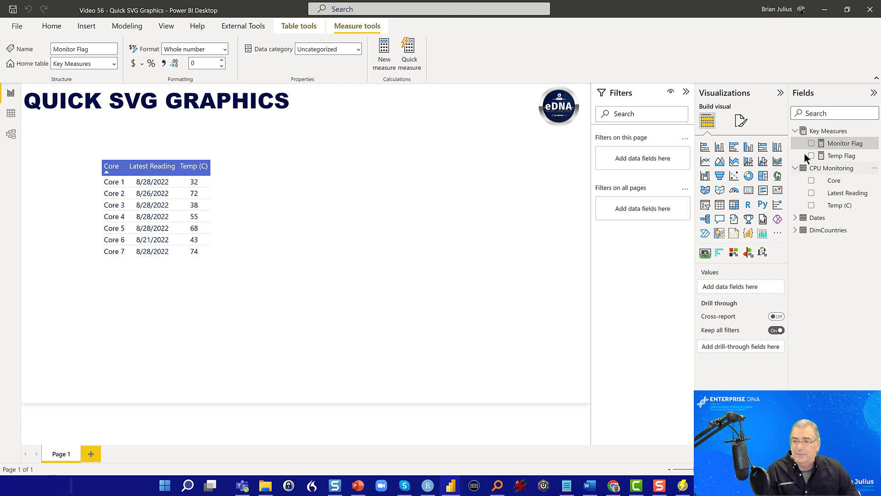
pyautogui.click(844, 156)
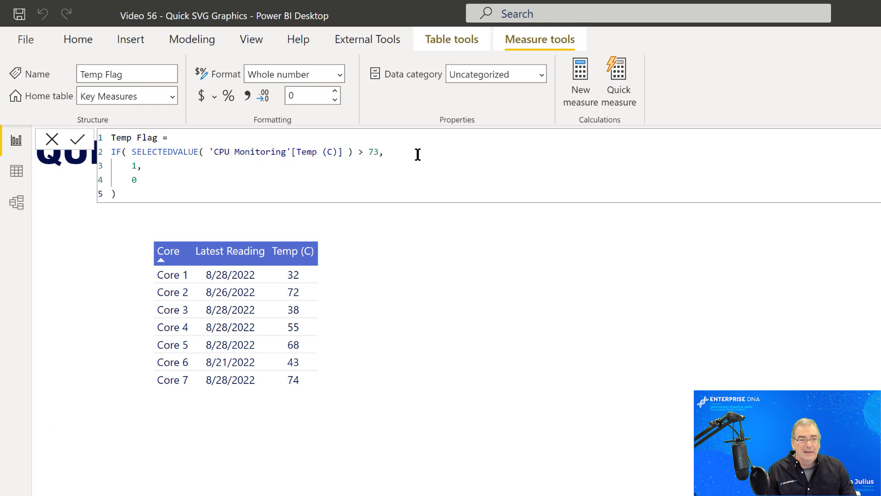
pyautogui.moveTo(421, 162)
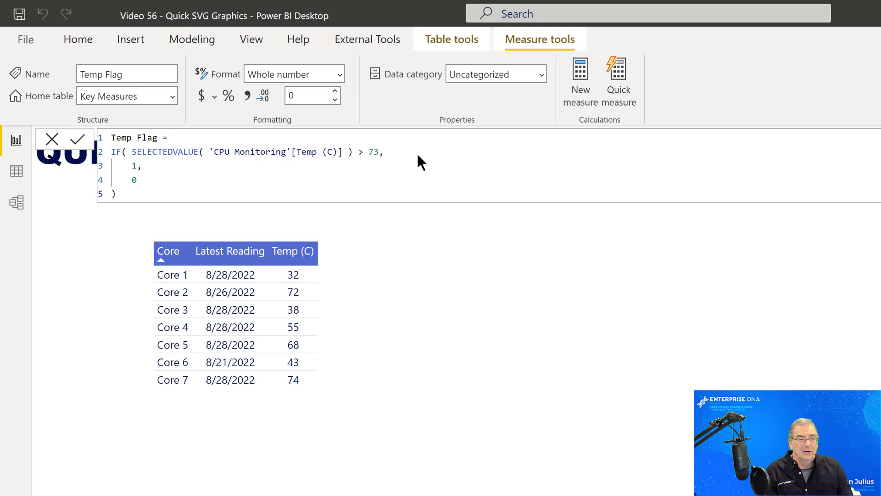
pyautogui.click(77, 139)
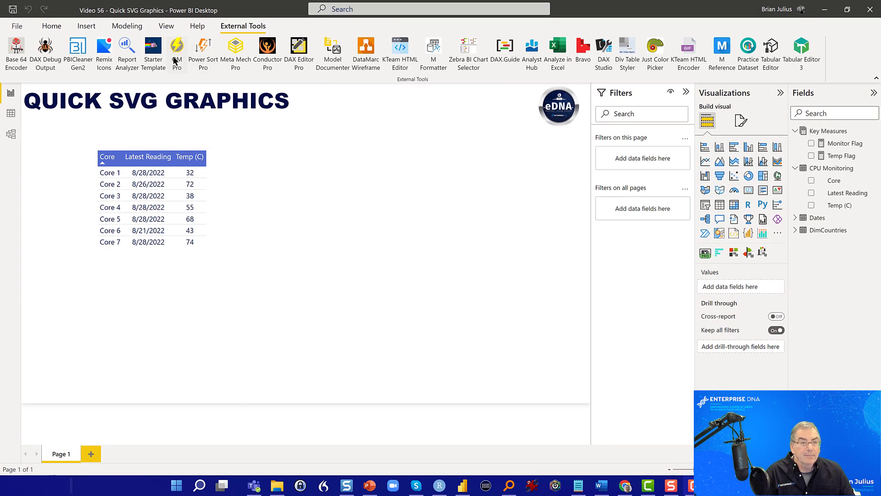
# Step: Launch Quick Measures Pro and choose the SVG Gauge calculation
pyautogui.click(177, 48)
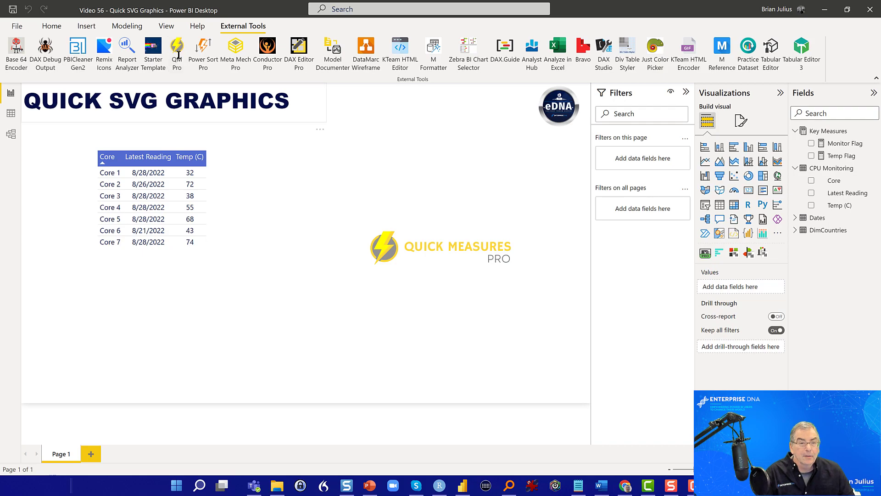
pyautogui.click(177, 51)
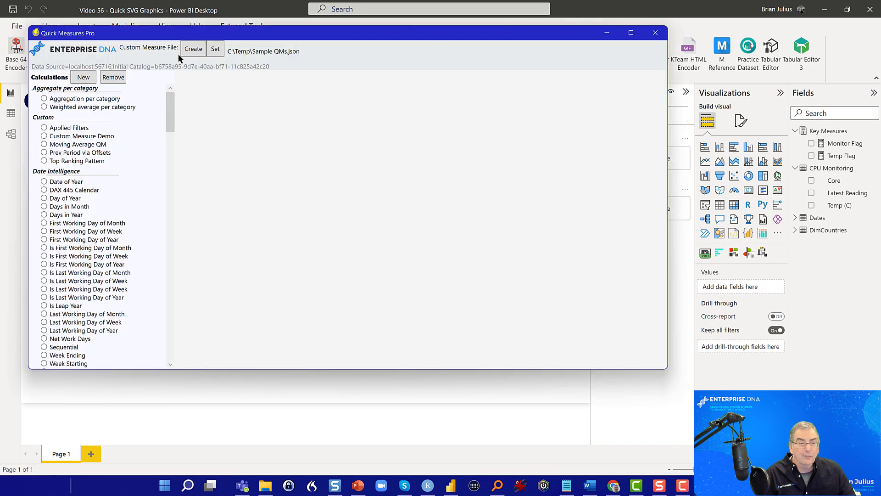
pyautogui.scroll(-3)
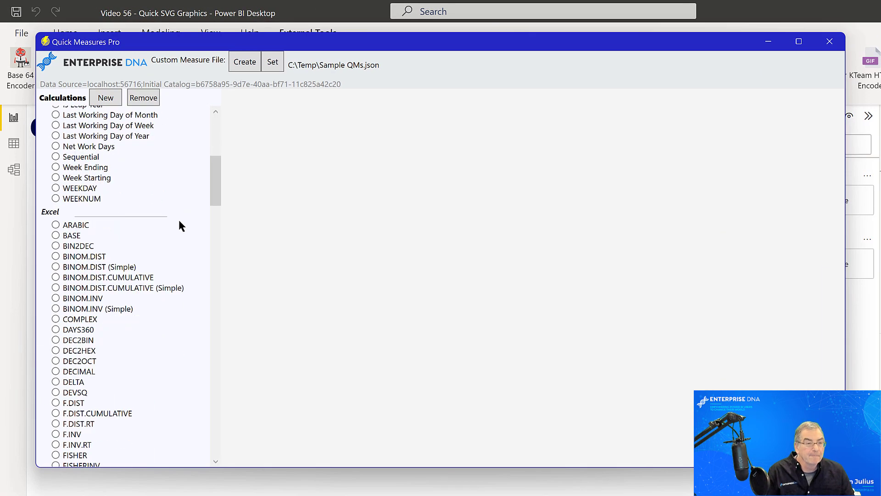
pyautogui.scroll(-3)
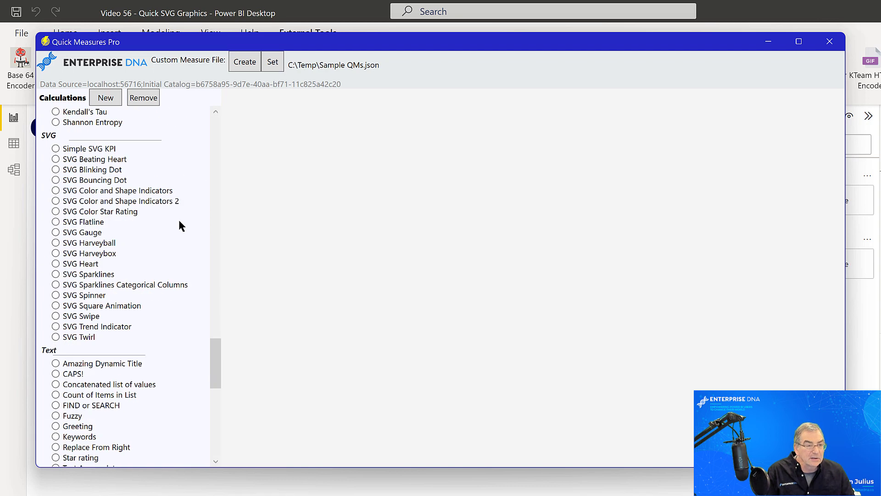
pyautogui.scroll(3)
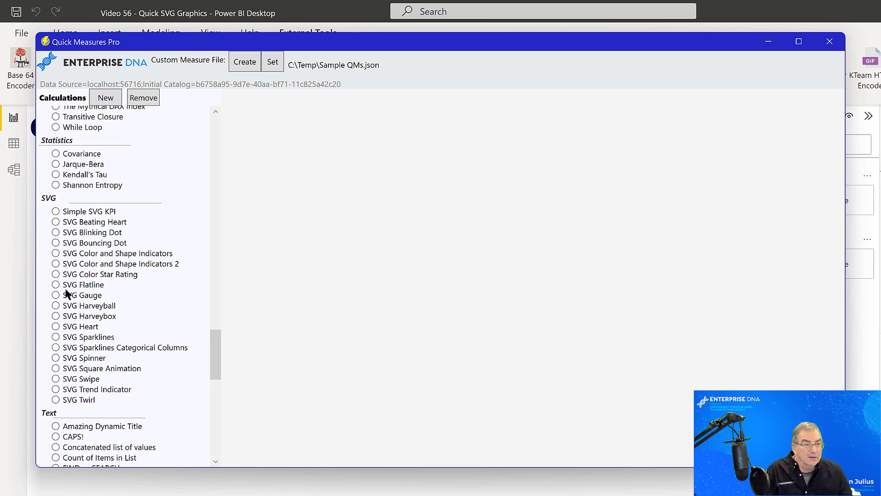
pyautogui.click(56, 295)
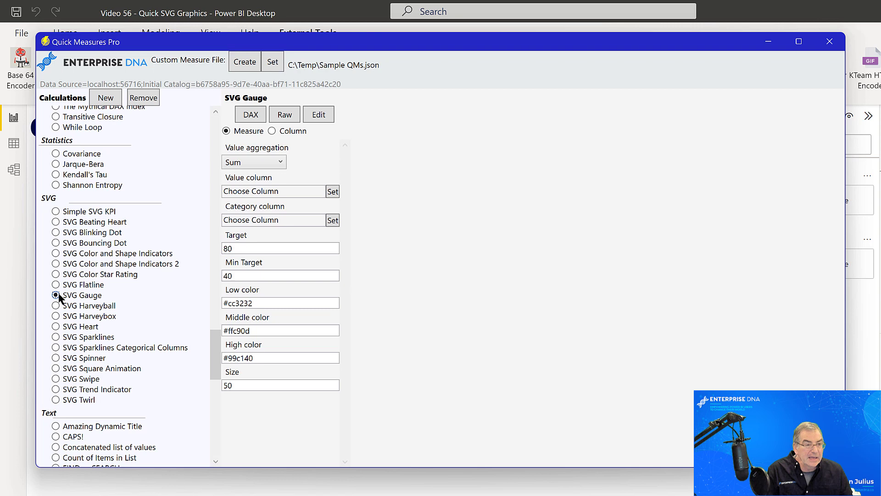
pyautogui.moveTo(600, 239)
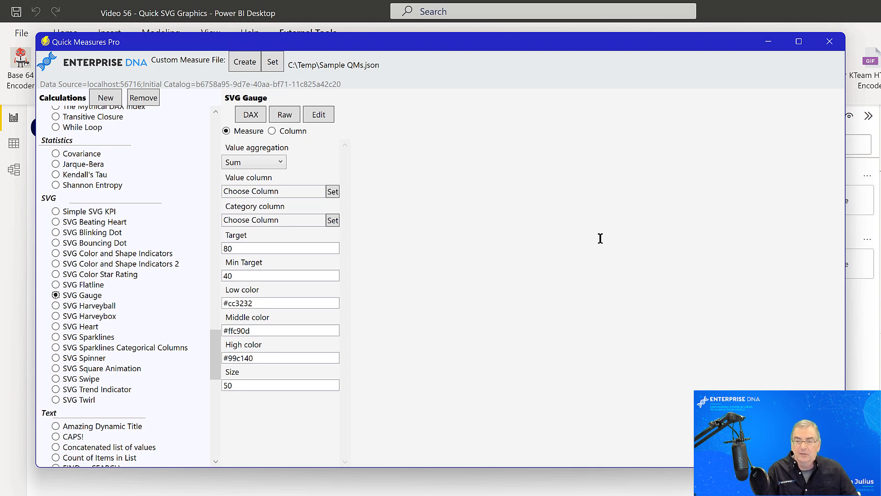
pyautogui.moveTo(531, 268)
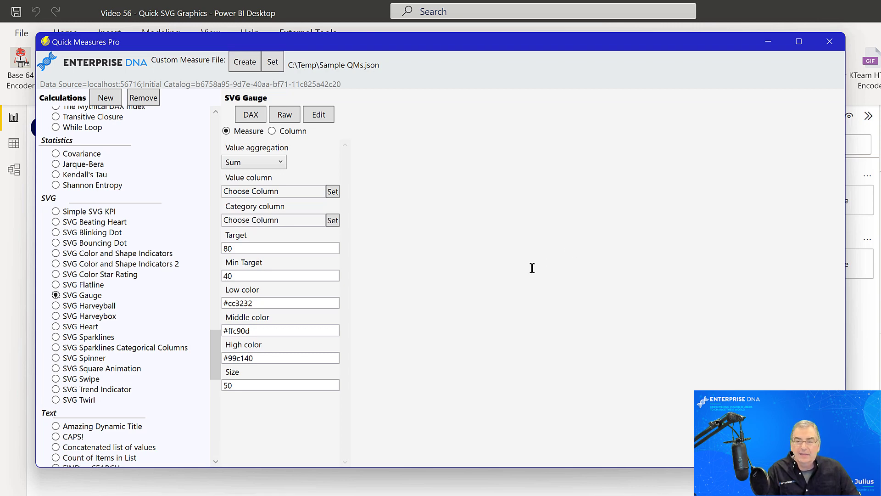
pyautogui.moveTo(497, 250)
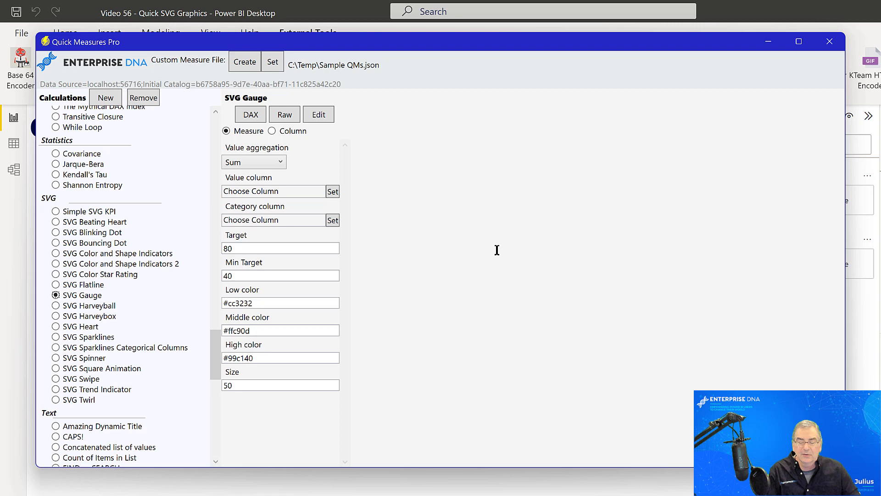
pyautogui.moveTo(467, 281)
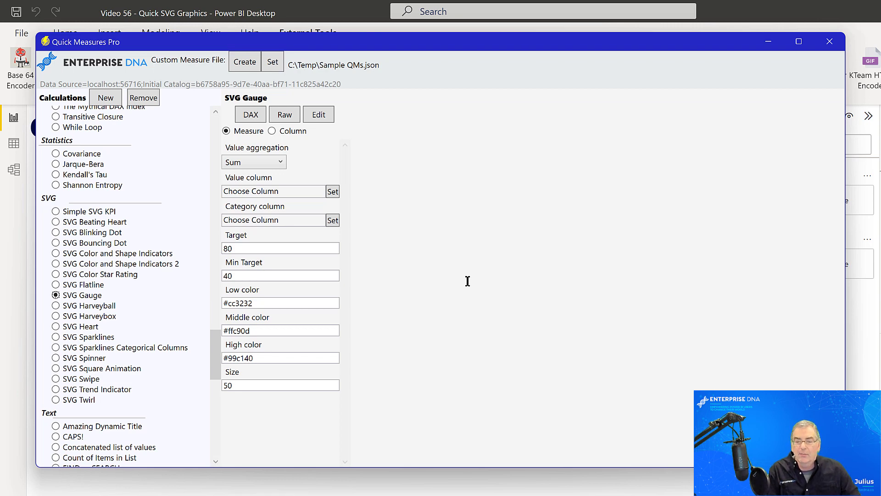
pyautogui.moveTo(492, 282)
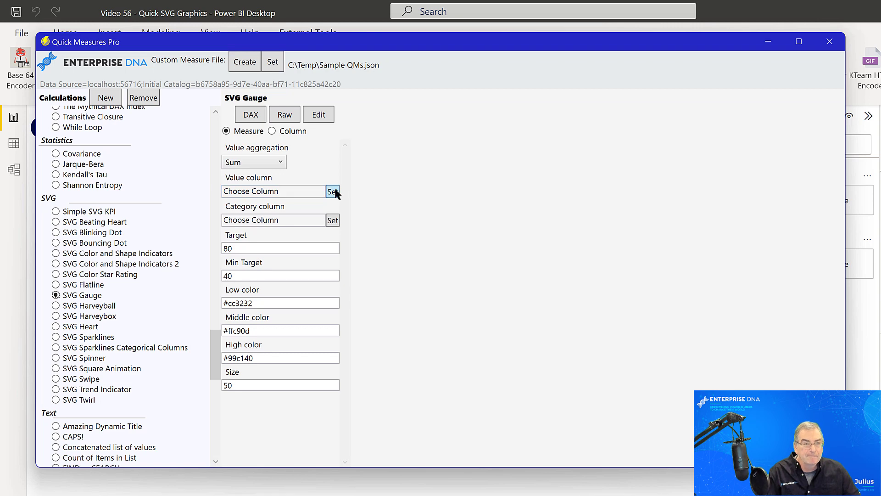
# Step: Set the gauge value column to Temp (C) and the category column to Core
pyautogui.click(332, 191)
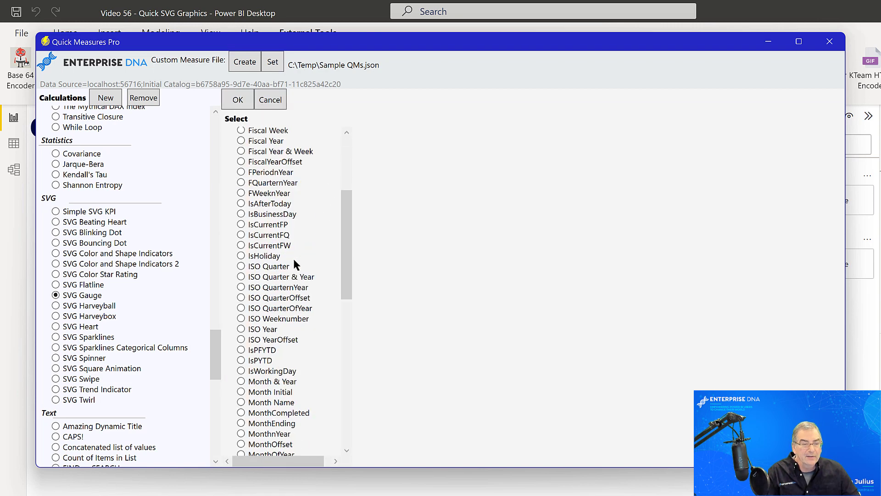
pyautogui.scroll(-3)
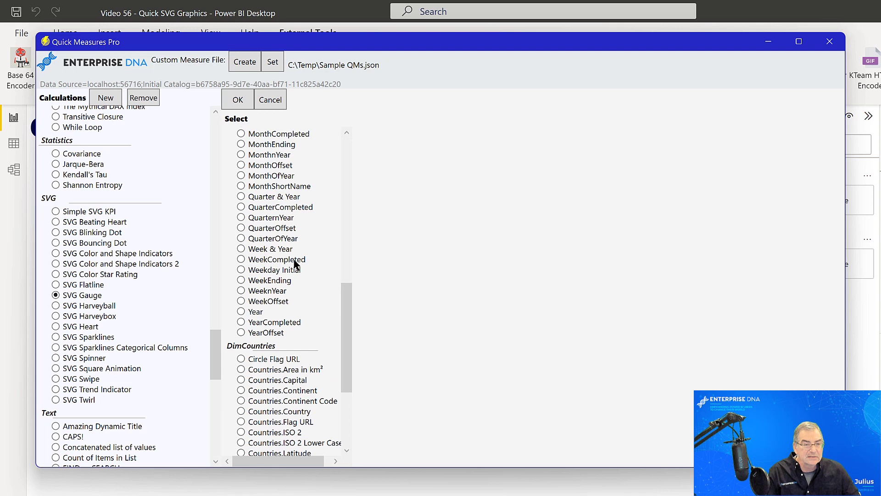
pyautogui.scroll(3)
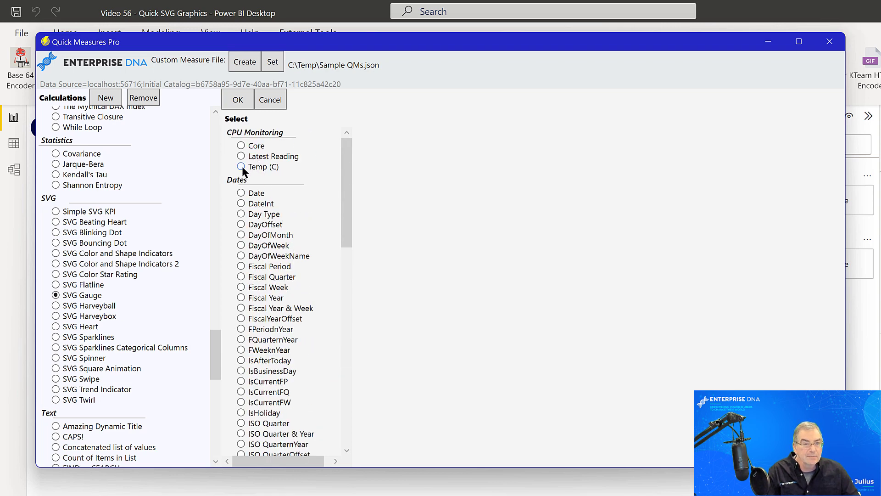
pyautogui.click(241, 167)
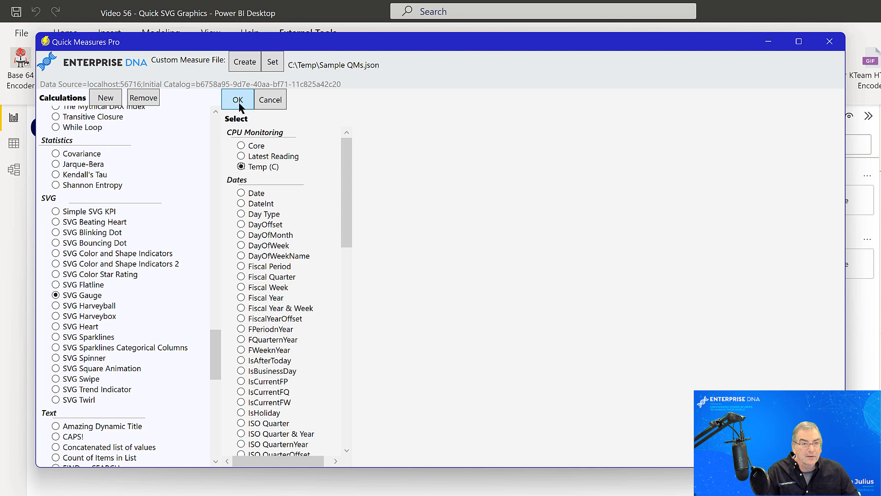
pyautogui.click(237, 99)
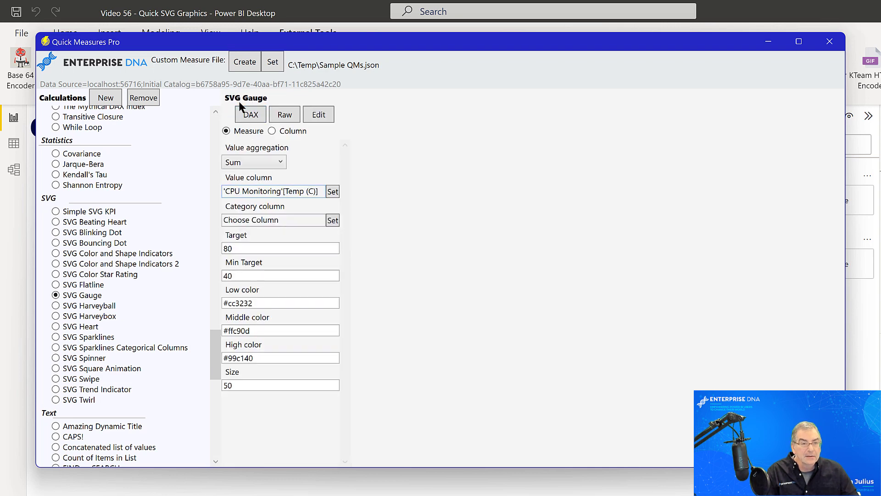
pyautogui.click(333, 191)
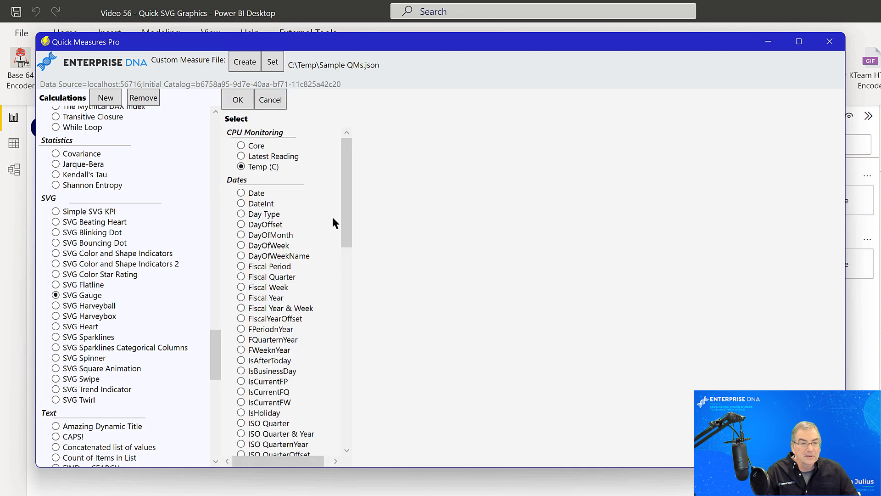
pyautogui.moveTo(241, 144)
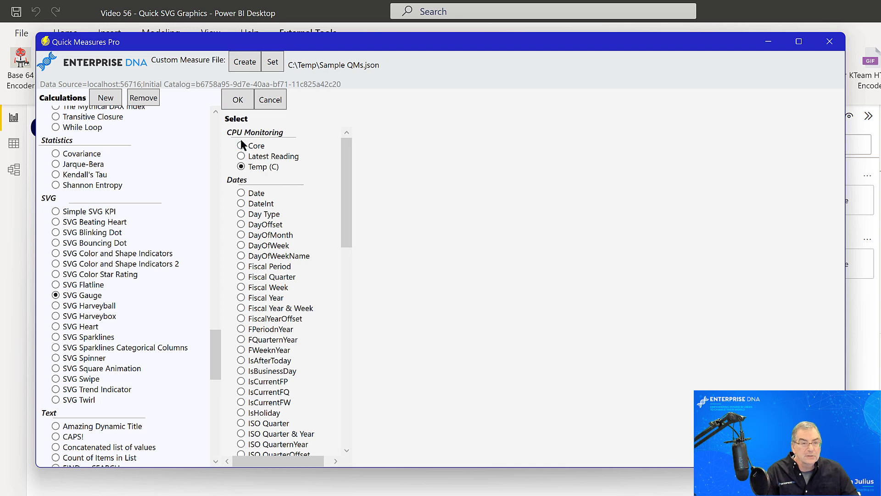
pyautogui.click(240, 146)
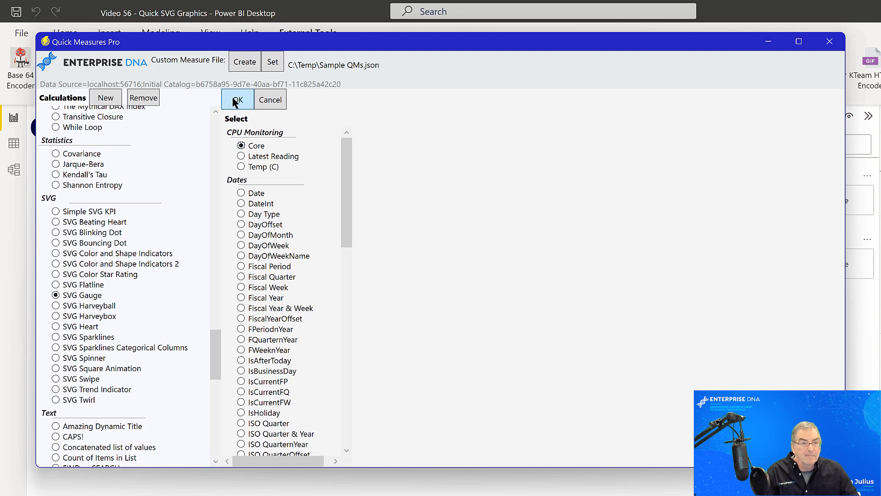
pyautogui.click(237, 100)
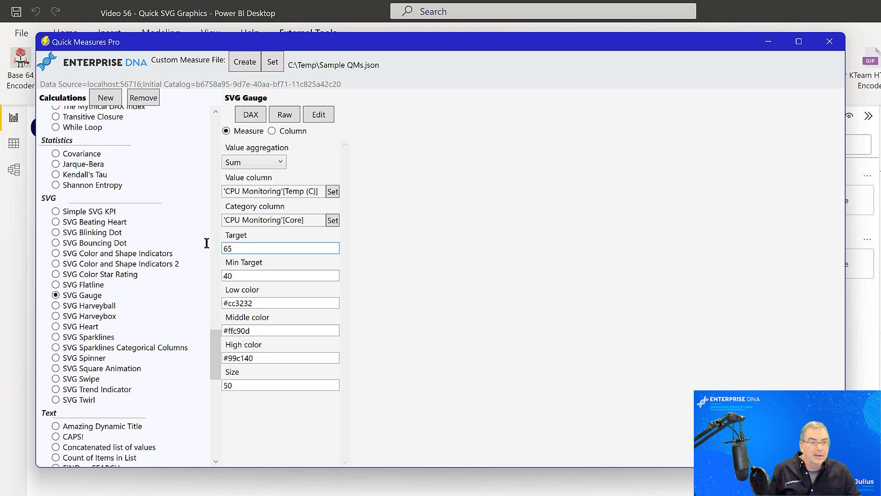
# Step: Give the gauge target 65, minimum 40 and colours Blue, Cyan and Red
pyautogui.click(281, 275)
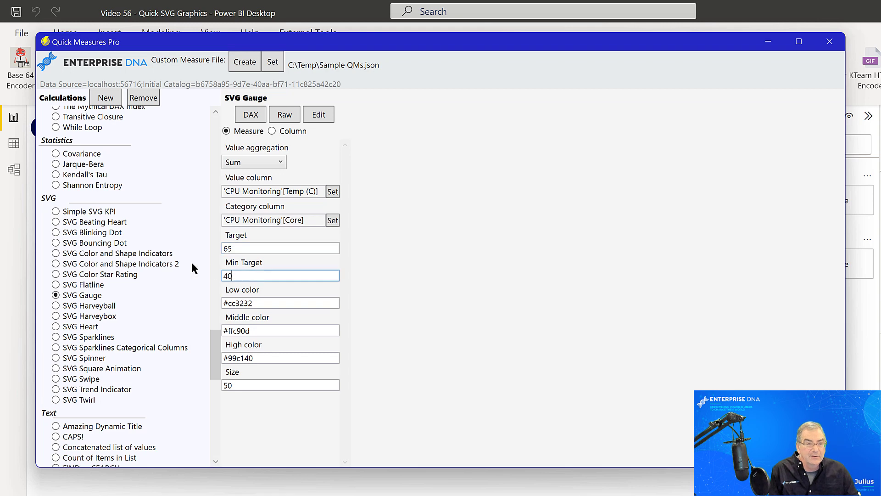
pyautogui.tripleClick(280, 276)
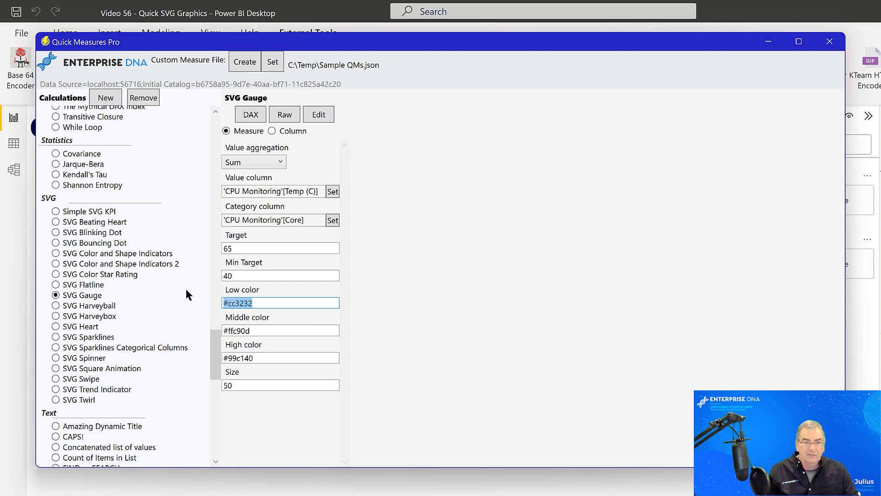
pyautogui.moveTo(208, 269)
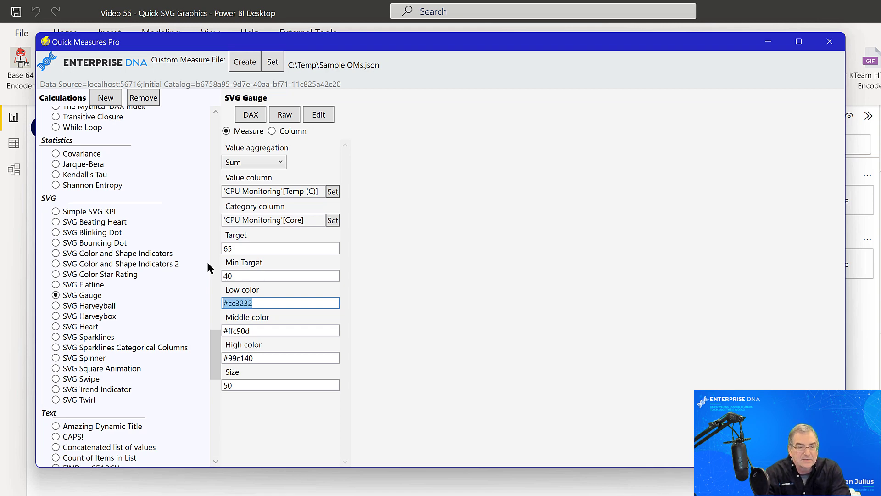
pyautogui.write('Blue')
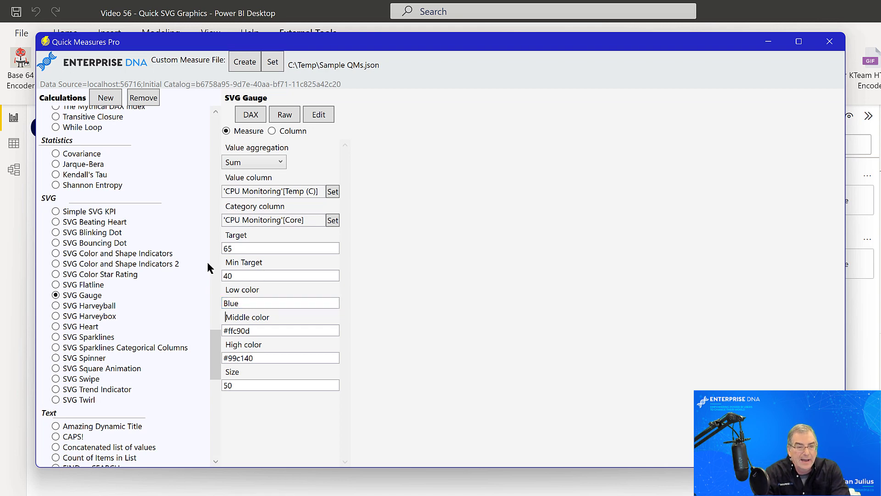
pyautogui.click(281, 330)
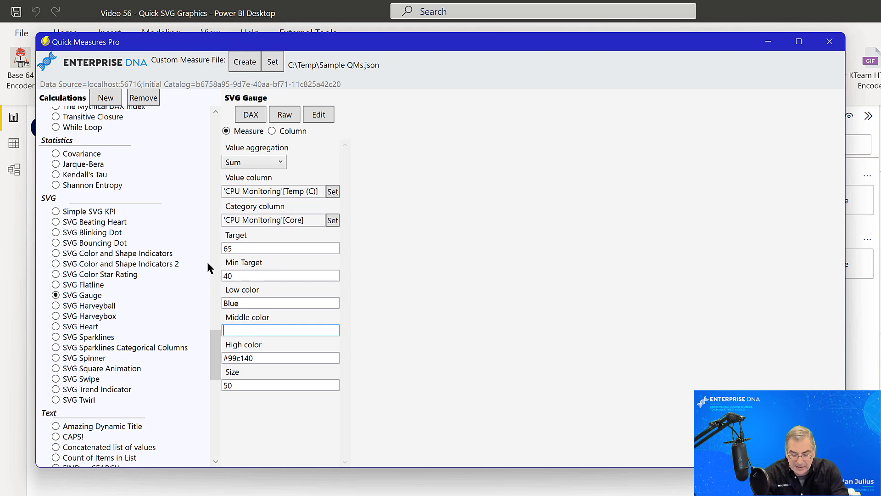
pyautogui.write('Cyan')
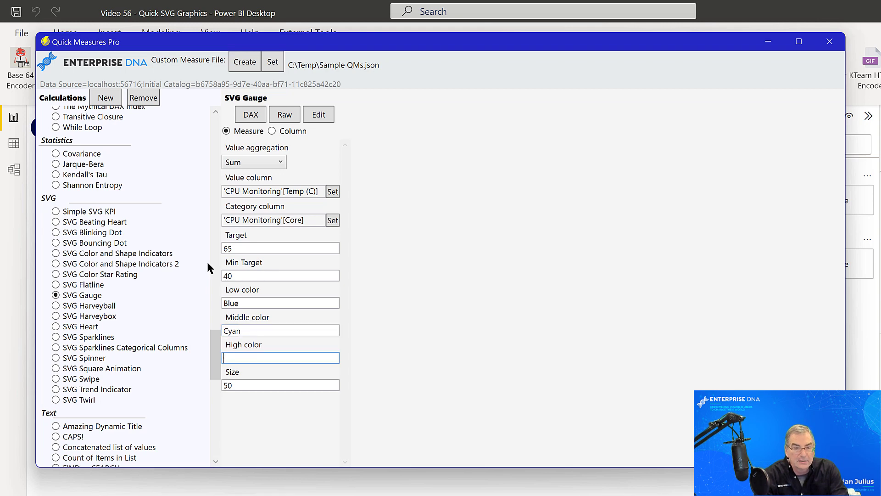
pyautogui.write('Red')
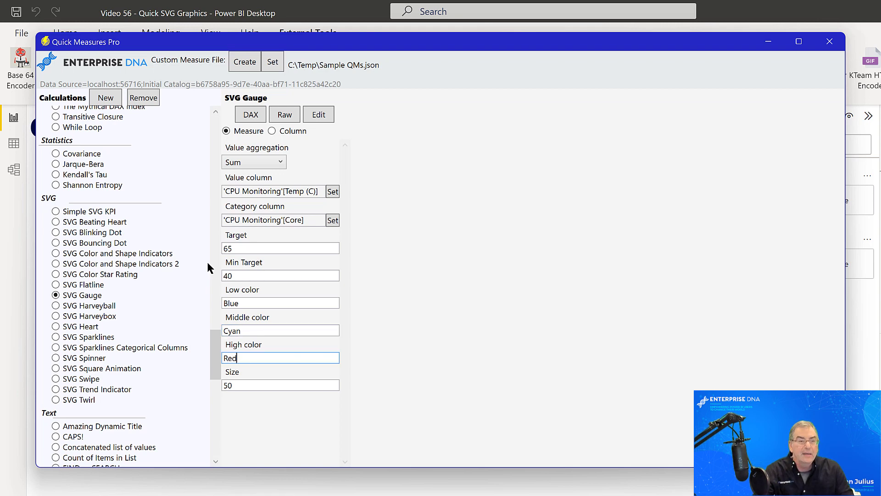
pyautogui.moveTo(207, 264)
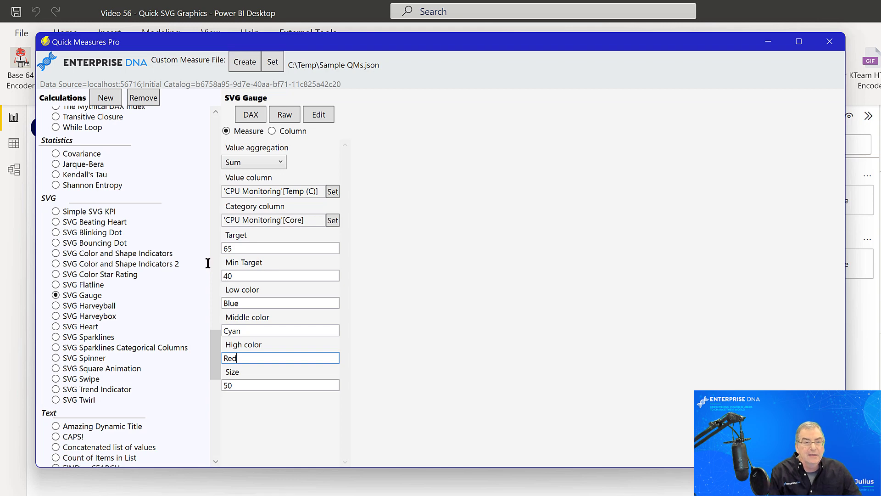
pyautogui.click(250, 114)
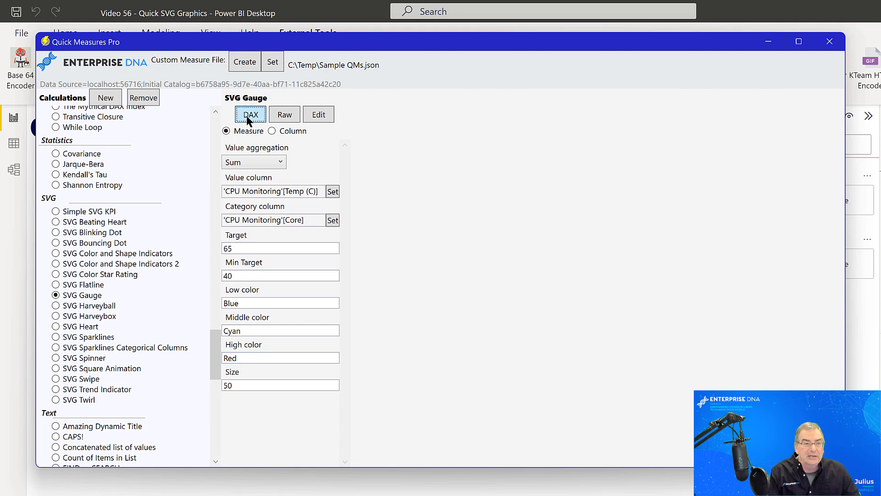
# Step: Generate the gauge DAX, name it Temp Gauge and create it in the Key Measures table
pyautogui.click(250, 113)
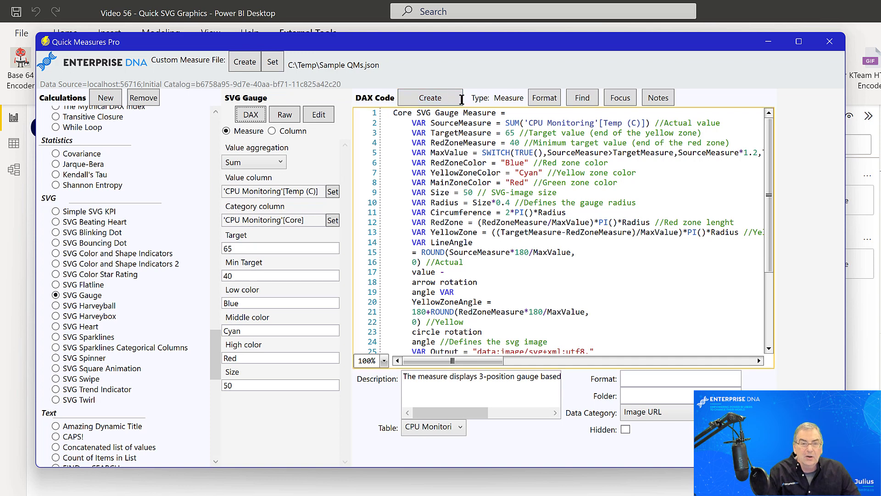
pyautogui.click(557, 122)
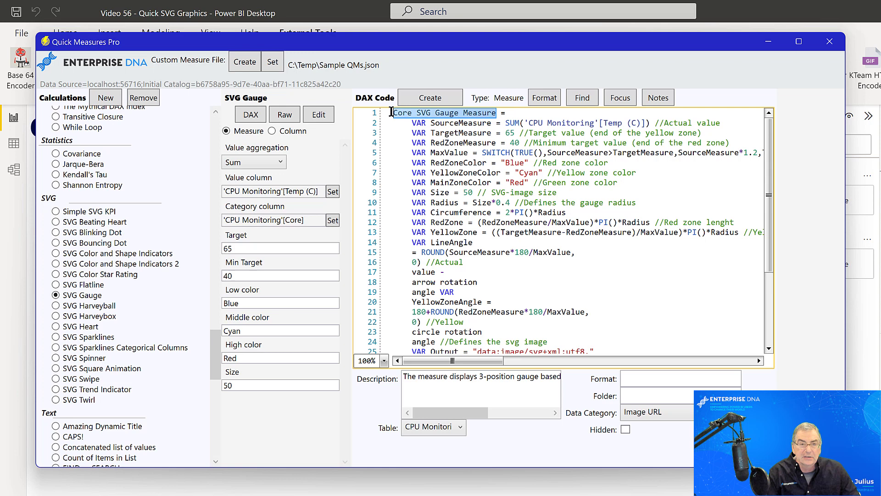
pyautogui.write('Te =')
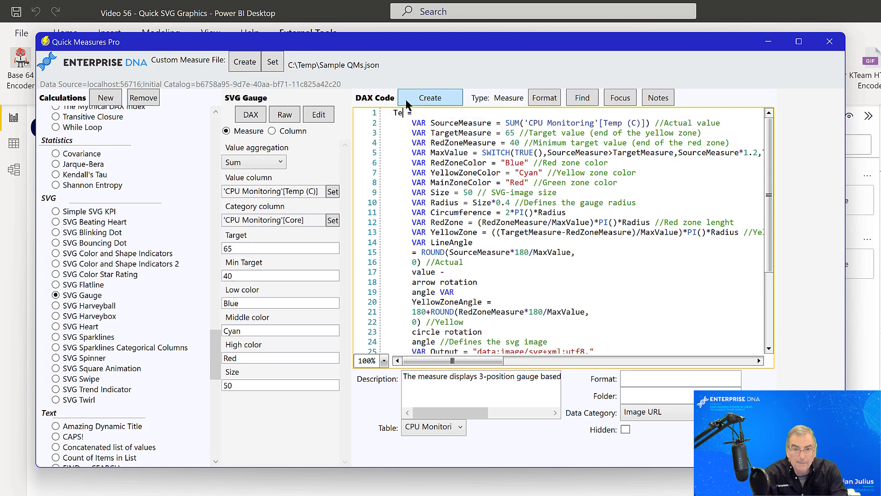
pyautogui.write('mp Gauge')
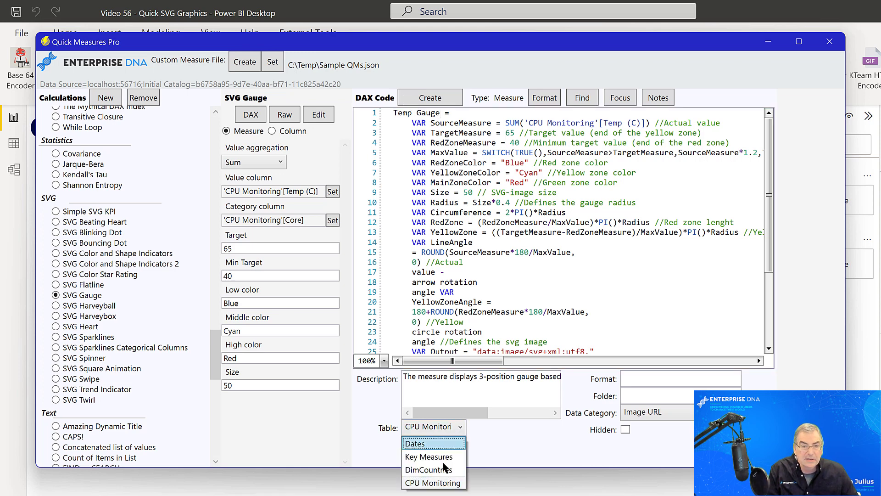
pyautogui.click(428, 457)
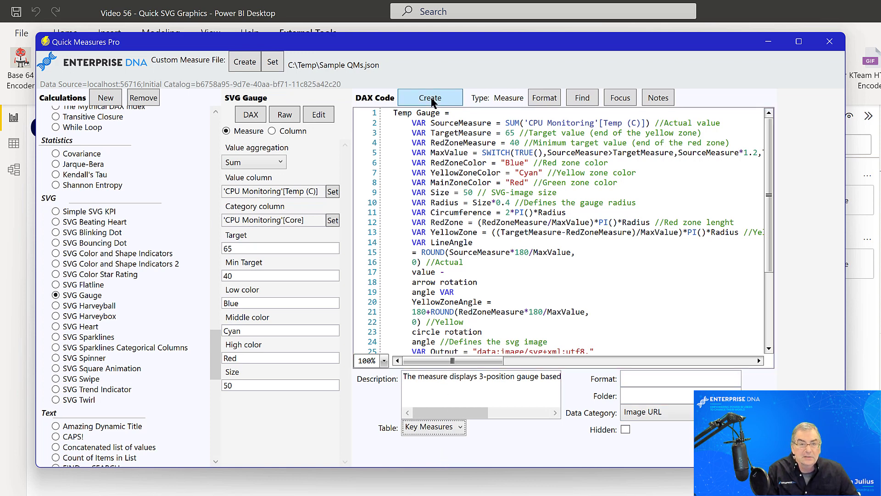
pyautogui.click(429, 97)
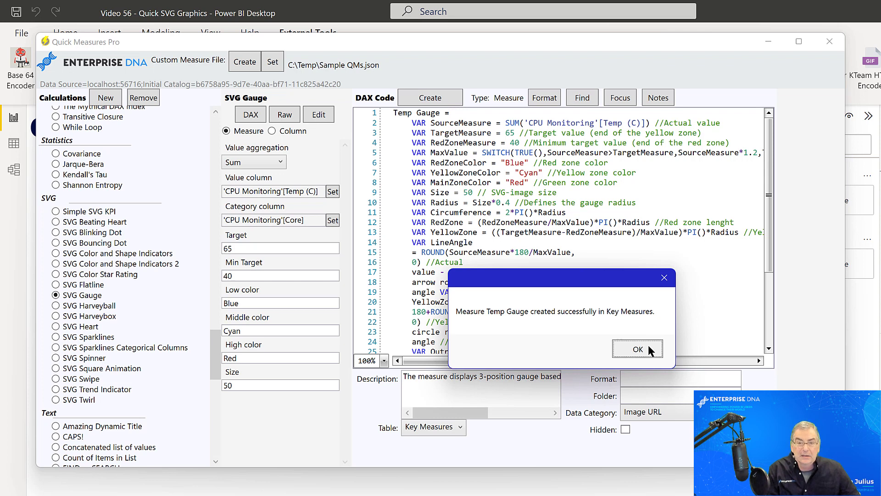
pyautogui.click(637, 348)
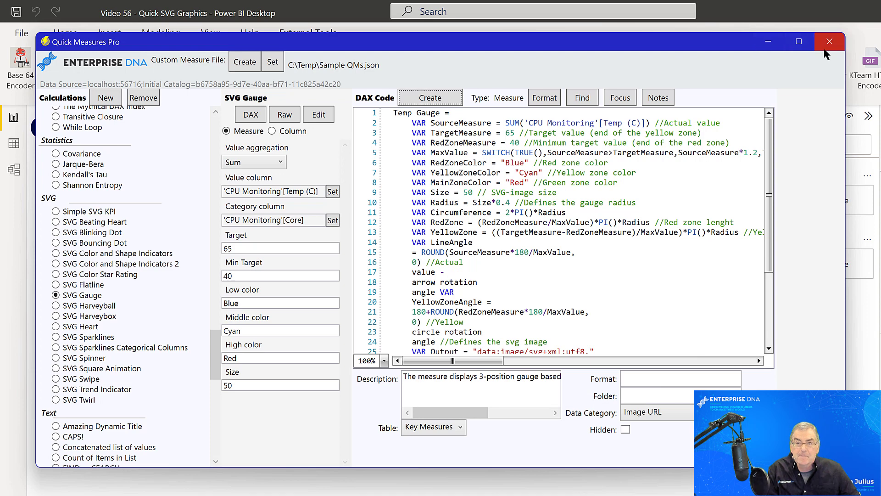
pyautogui.moveTo(829, 41)
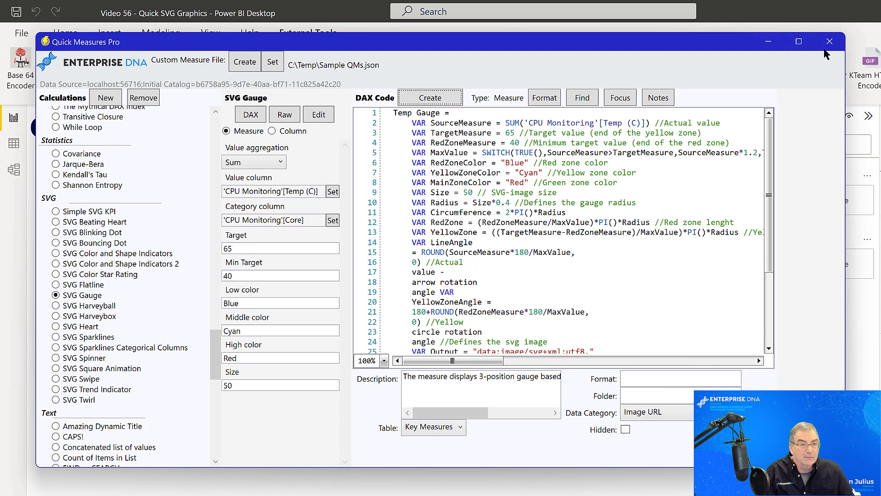
pyautogui.moveTo(112, 216)
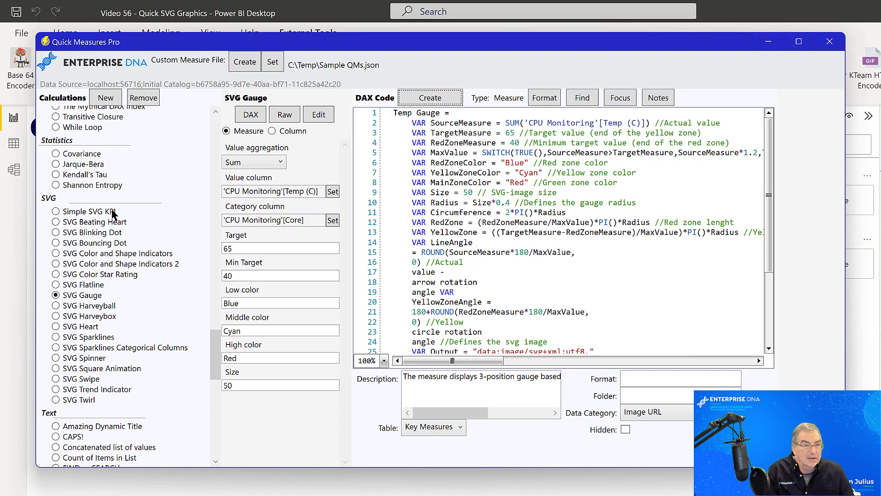
pyautogui.moveTo(72, 229)
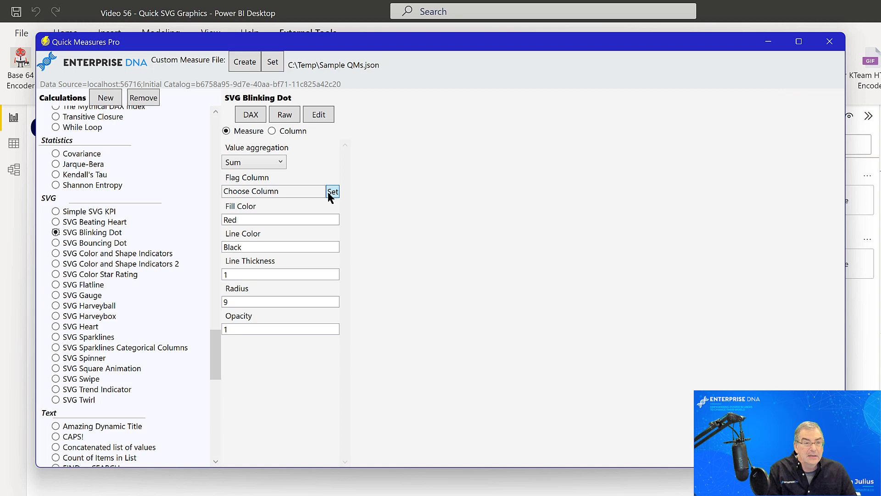
# Step: Use Key Measures Temp Flag as the blinking dot's flag with Red fill and line colour
pyautogui.click(332, 190)
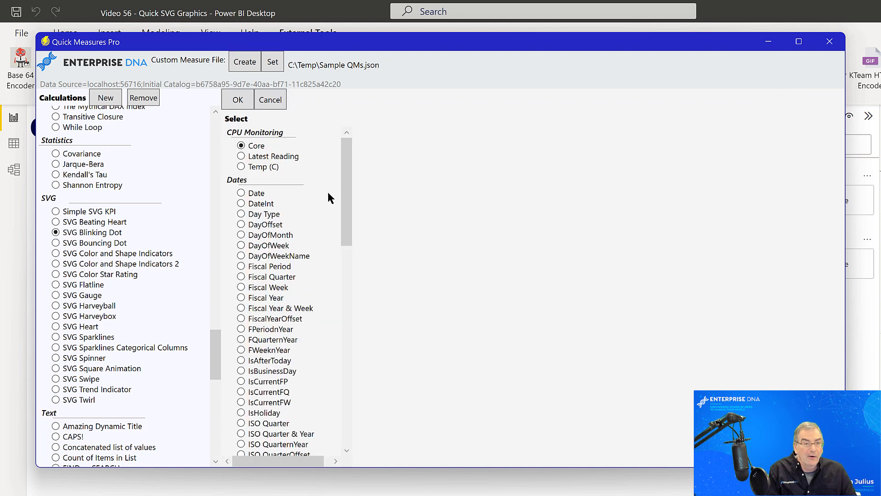
pyautogui.scroll(-3)
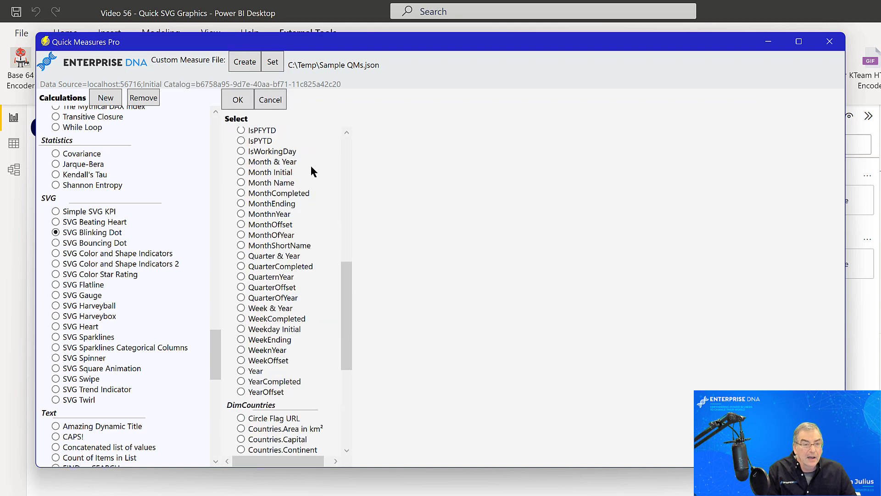
pyautogui.scroll(-3)
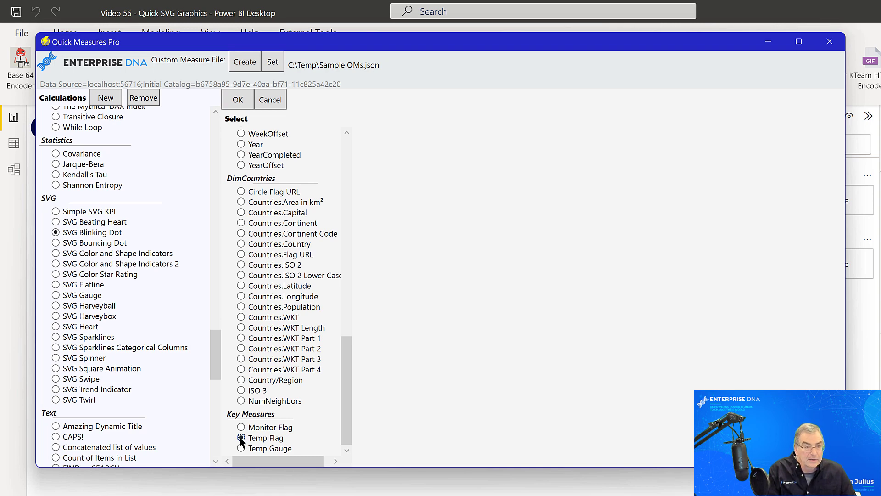
pyautogui.click(240, 438)
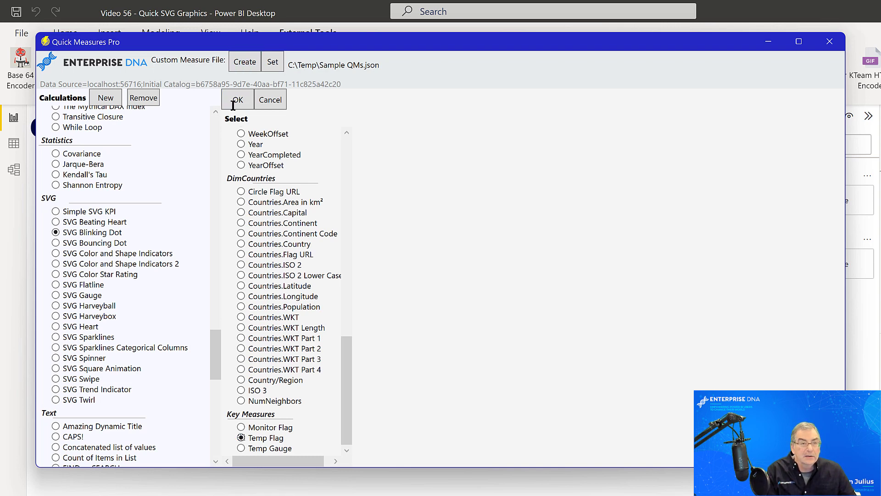
pyautogui.click(237, 99)
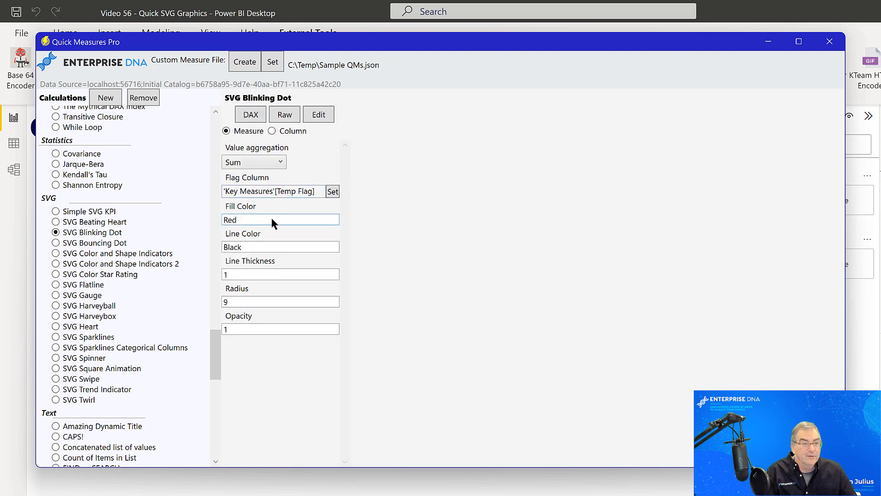
pyautogui.click(280, 246)
pyautogui.write('Red')
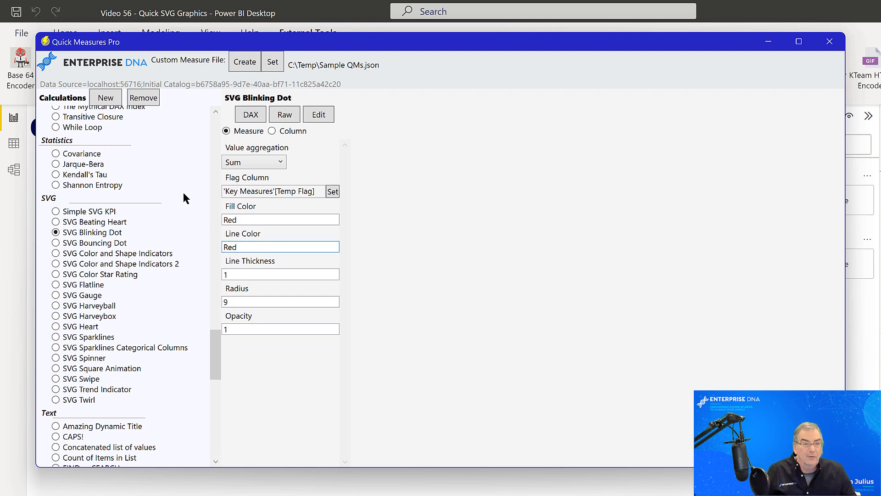
pyautogui.click(280, 273)
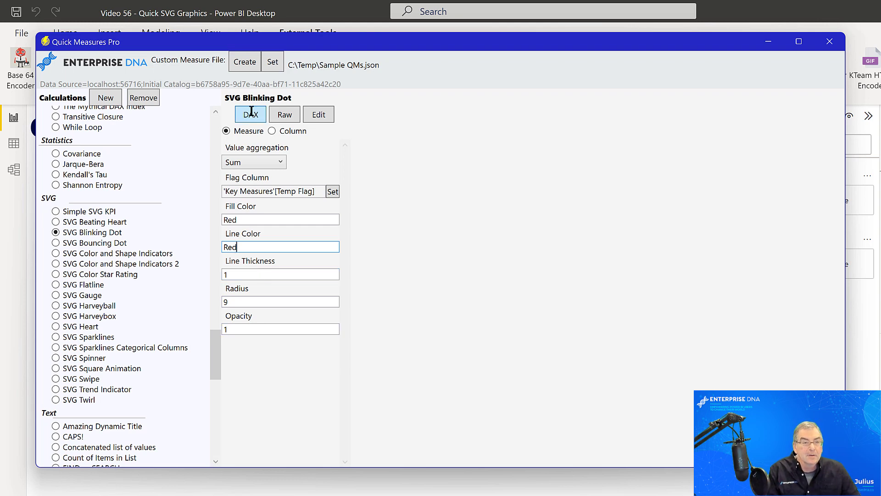
# Step: Generate the blinking-dot DAX, name it Temp Warning with Image URL category and create it
pyautogui.click(250, 114)
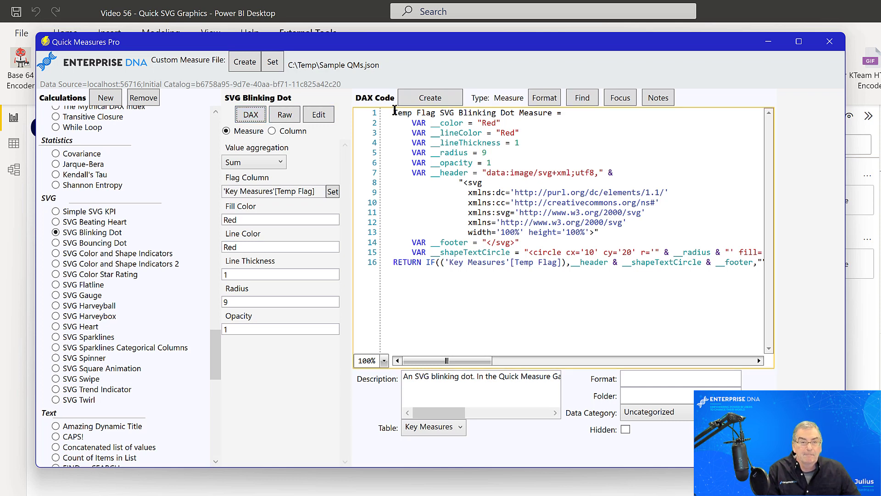
pyautogui.doubleClick(471, 112)
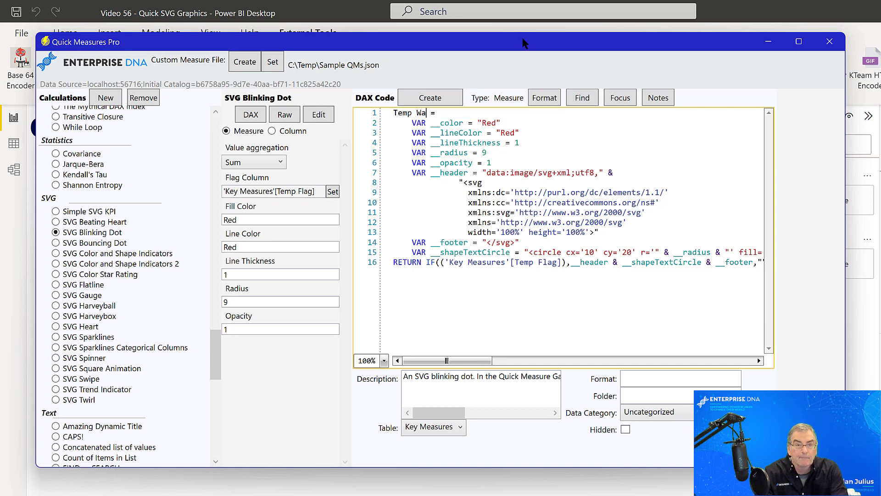
pyautogui.write('rning')
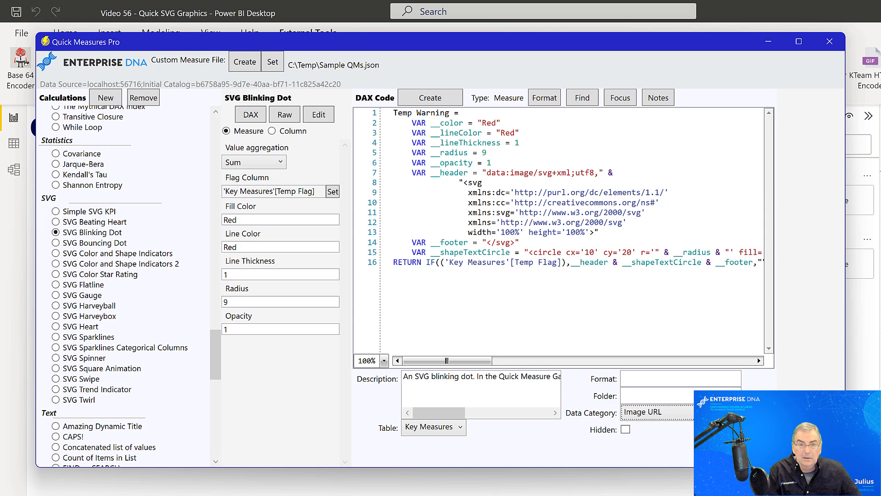
pyautogui.moveTo(430, 97)
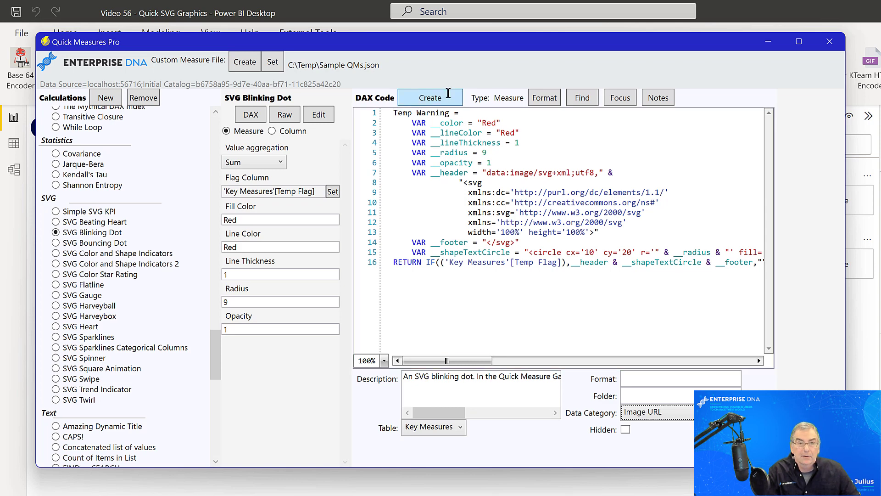
pyautogui.click(429, 98)
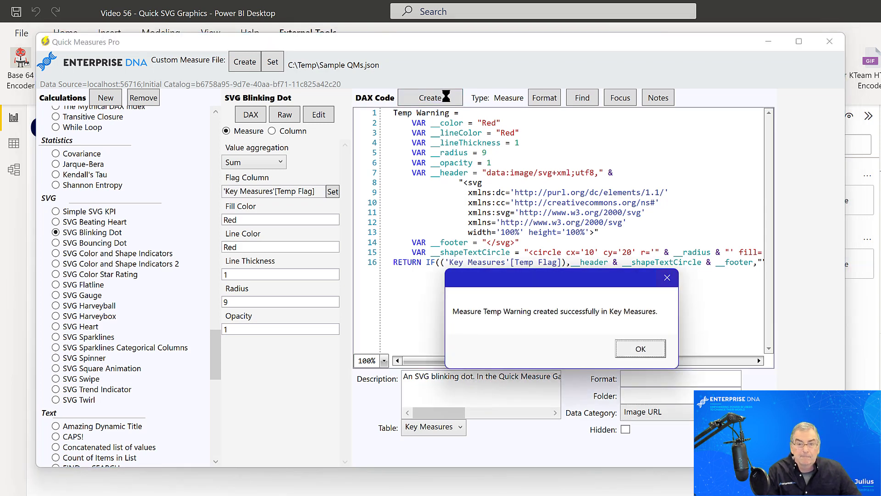
pyautogui.click(640, 349)
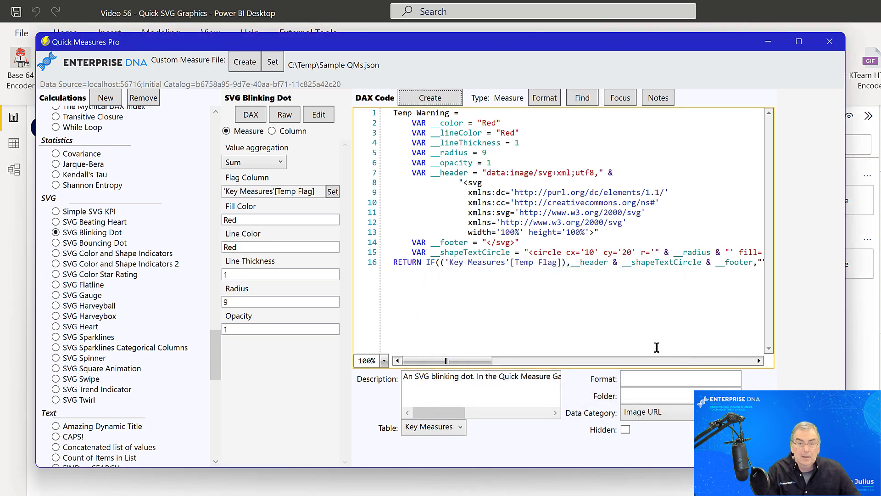
pyautogui.moveTo(656, 348)
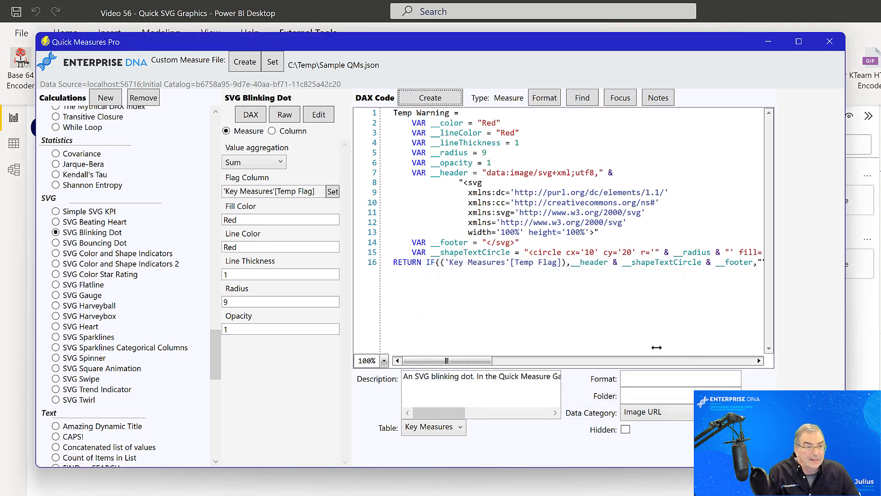
pyautogui.click(56, 285)
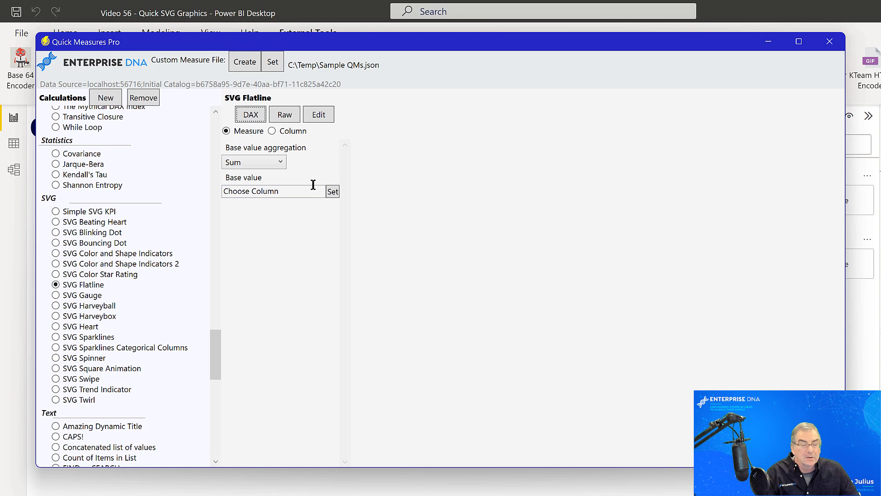
# Step: Set the SVG Flatline base value to 'Key Measures'[Monitor Flag]
pyautogui.click(332, 191)
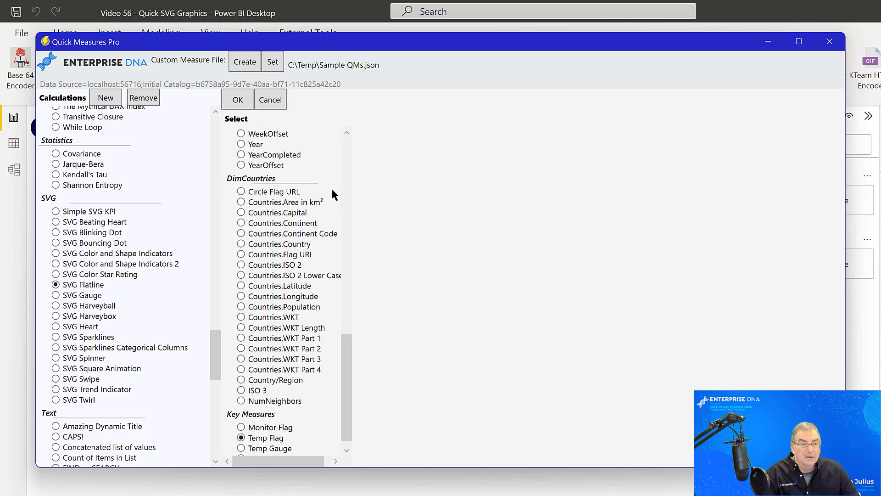
pyautogui.scroll(-3)
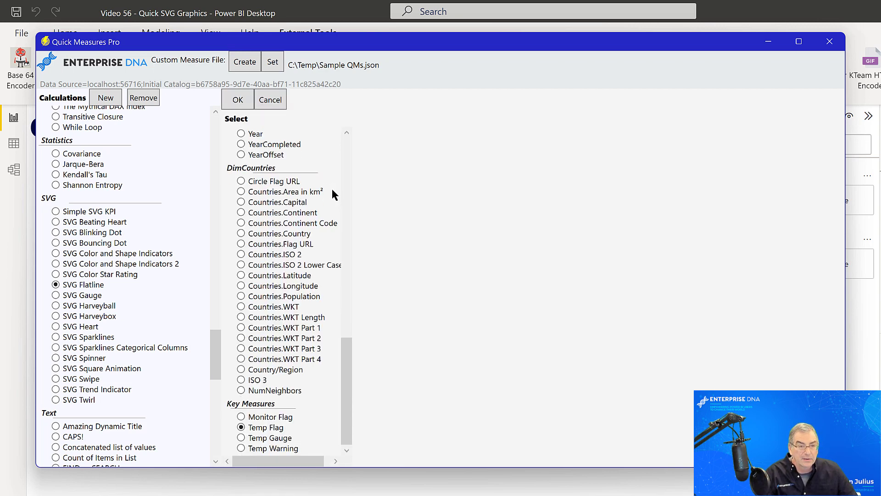
pyautogui.click(242, 417)
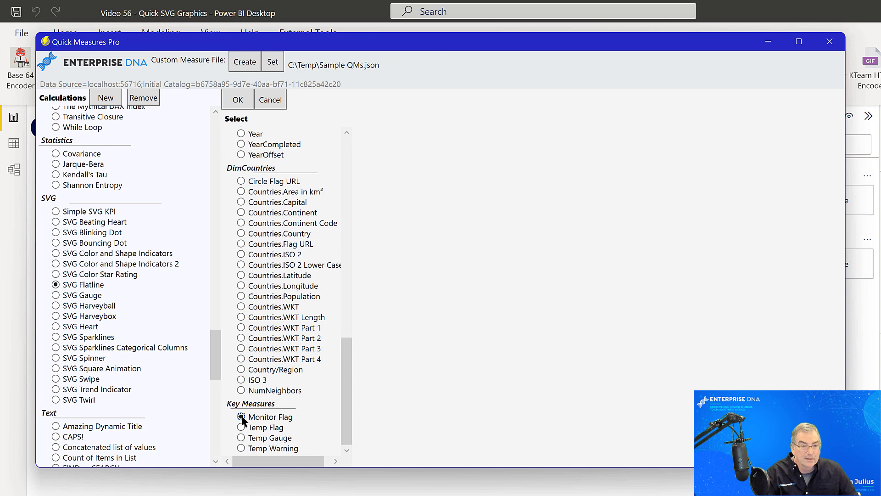
pyautogui.click(241, 417)
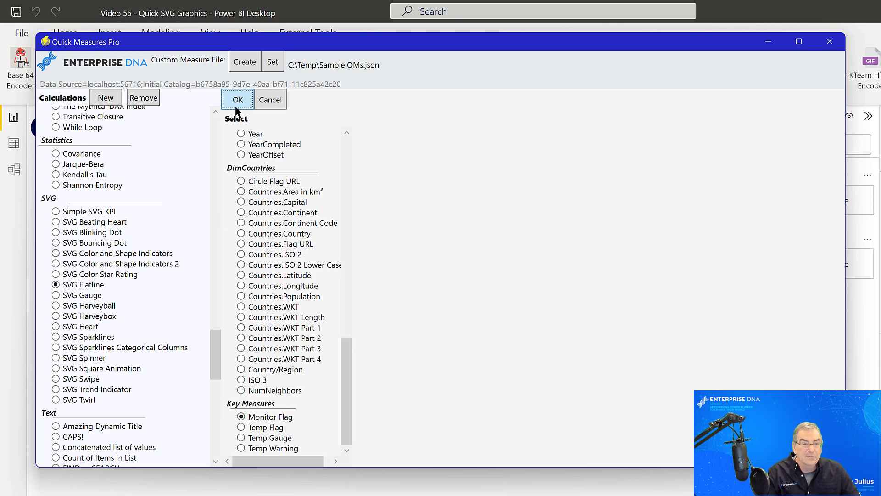
pyautogui.click(237, 100)
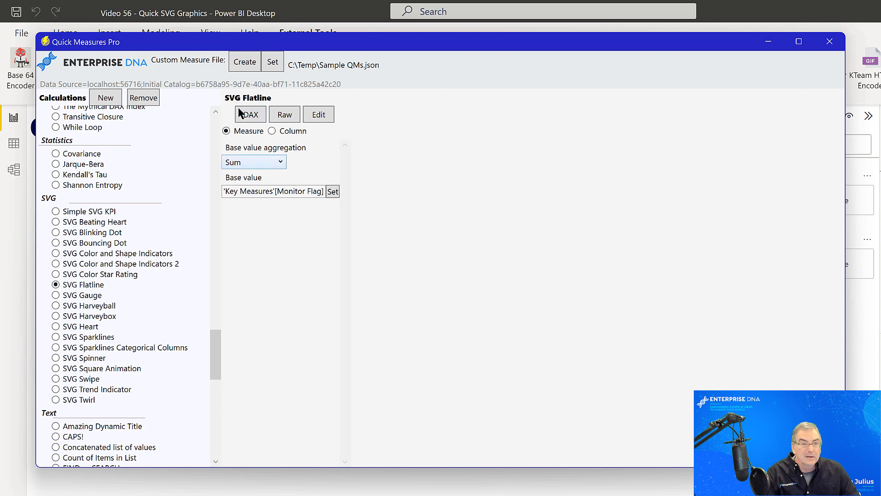
# Step: Generate the flatline DAX as Image URL, create it in Key Measures and close Quick Measures Pro
pyautogui.click(250, 113)
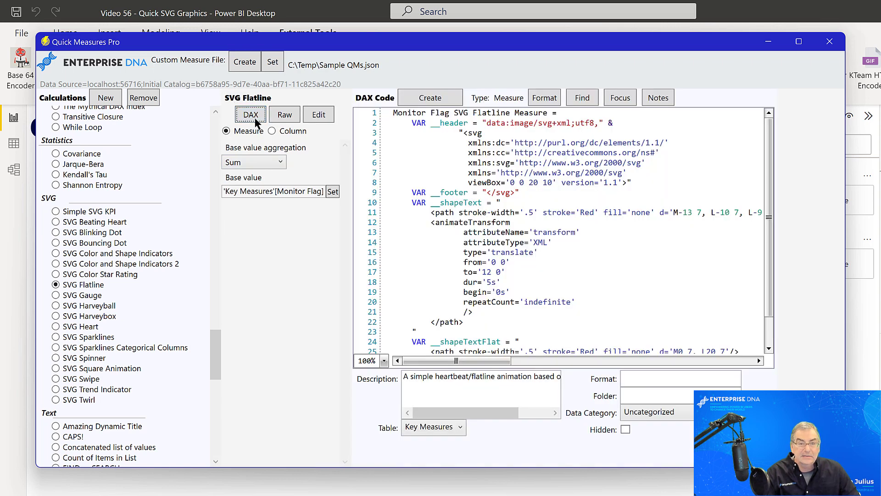
pyautogui.moveTo(252, 118)
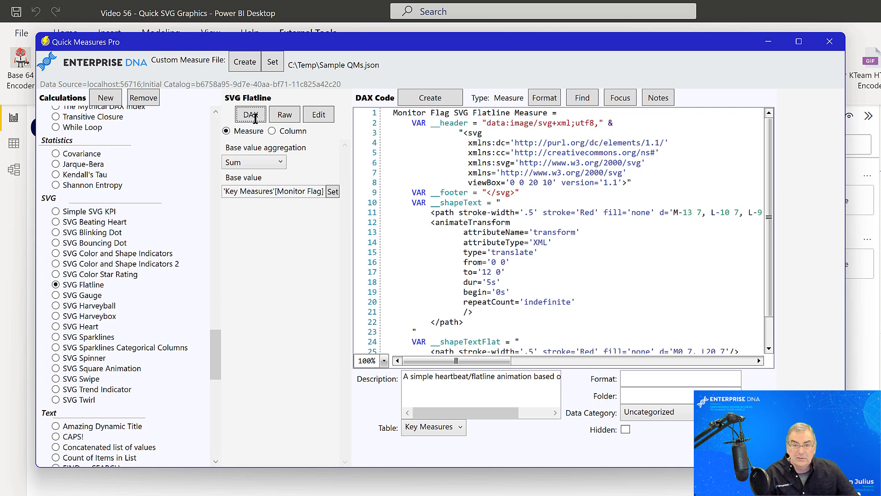
pyautogui.click(657, 412)
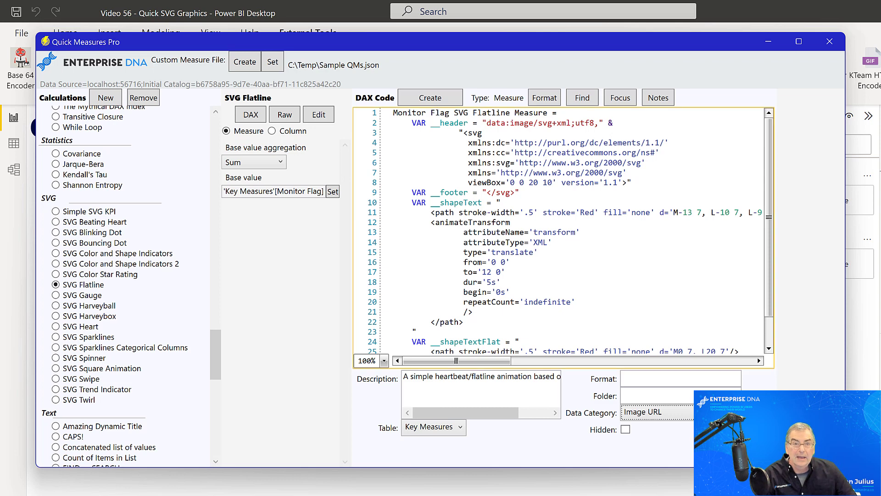
pyautogui.click(430, 97)
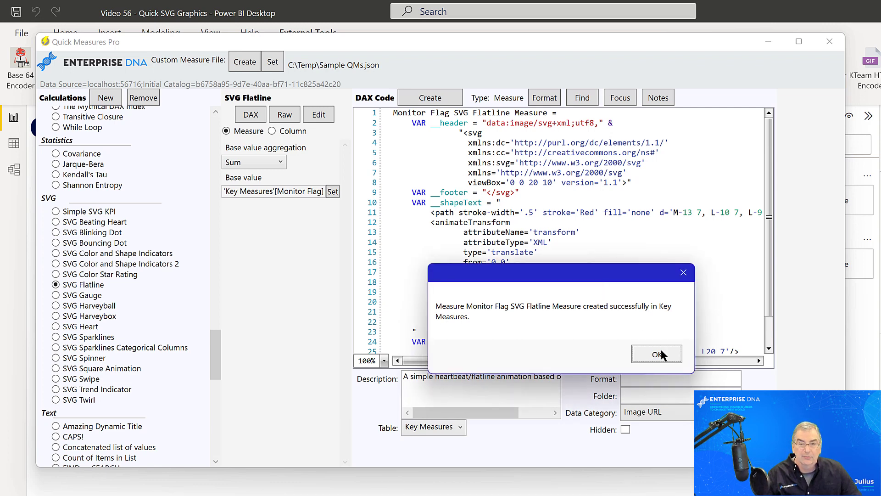
pyautogui.click(656, 354)
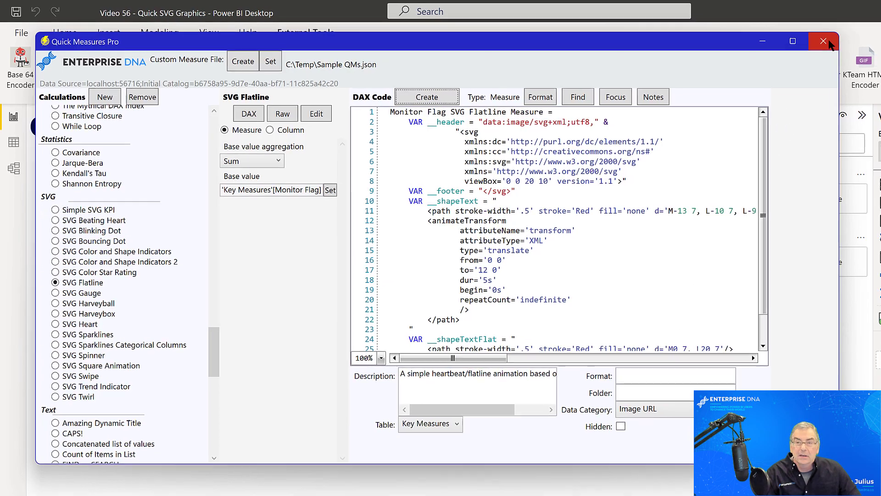
pyautogui.click(824, 41)
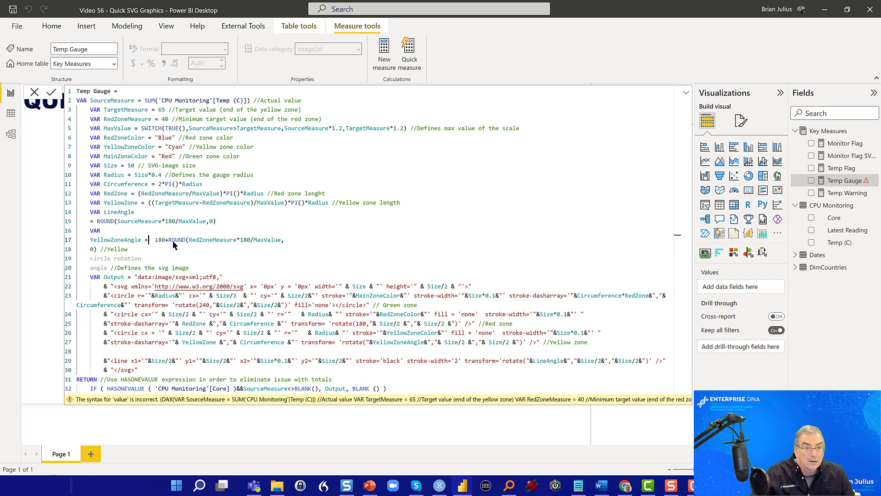
pyautogui.moveTo(339, 238)
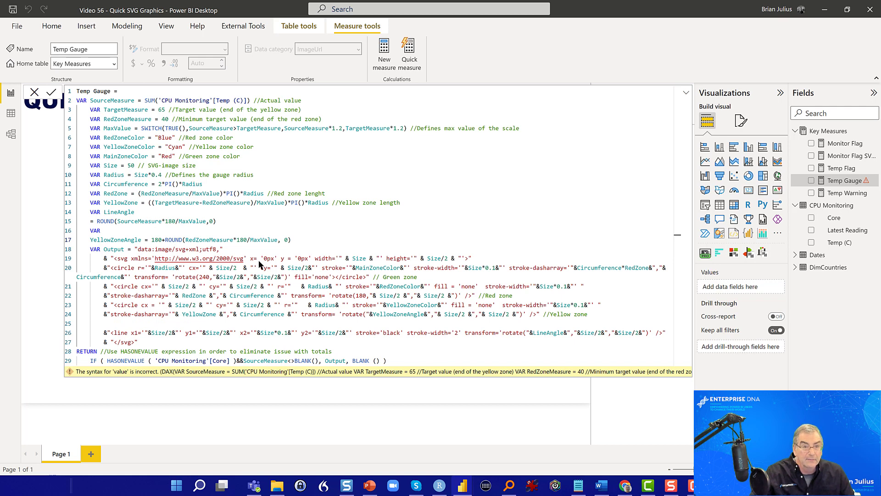
# Step: Commit the corrected Temp Gauge formula, clearing its syntax error
pyautogui.click(51, 92)
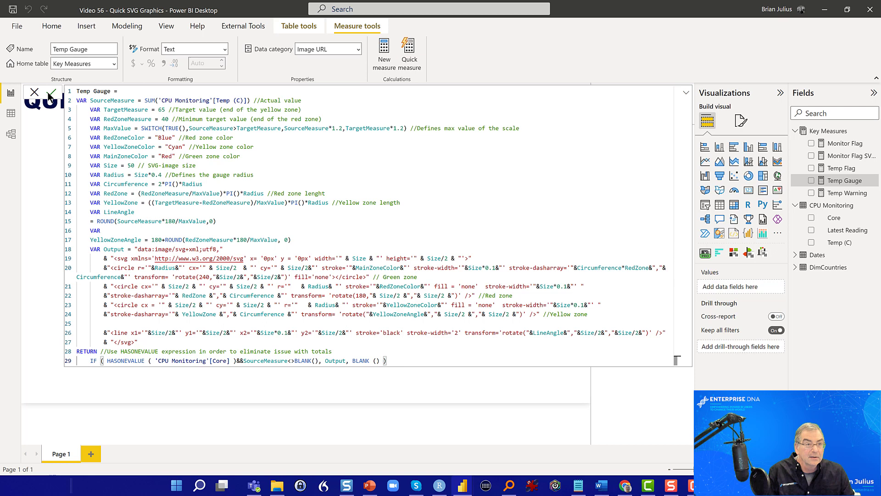
pyautogui.click(50, 92)
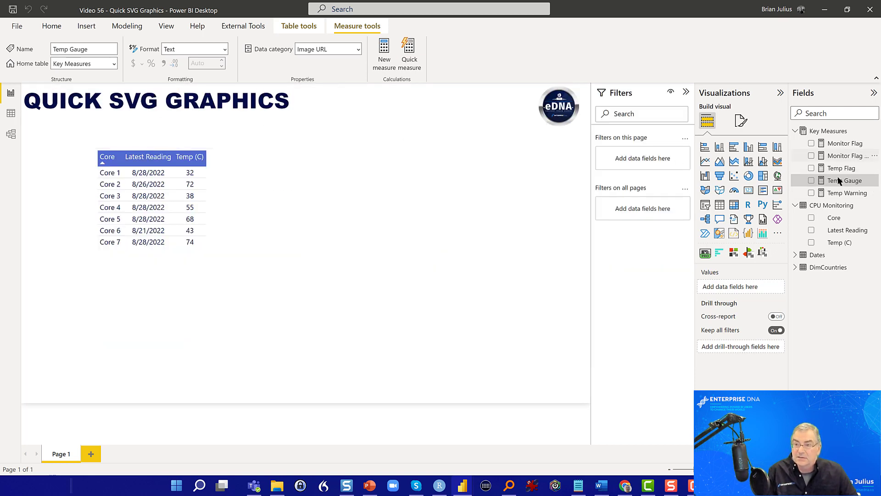
pyautogui.moveTo(845, 180)
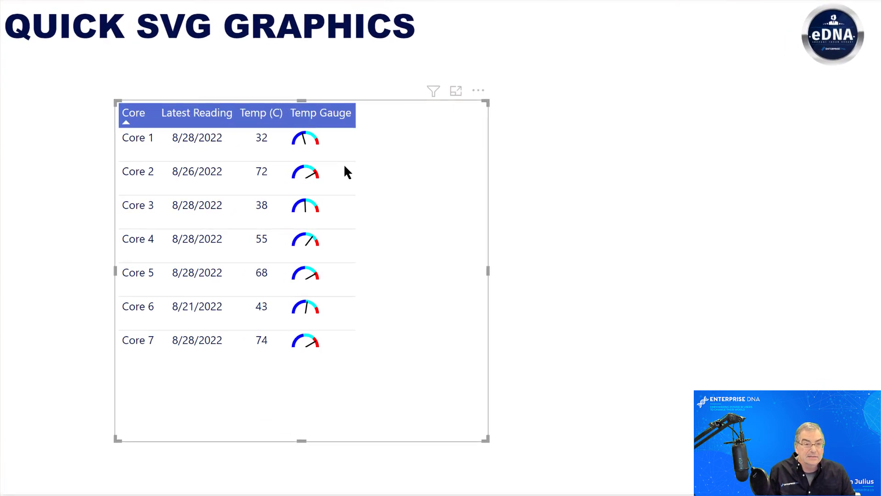
pyautogui.moveTo(305, 138)
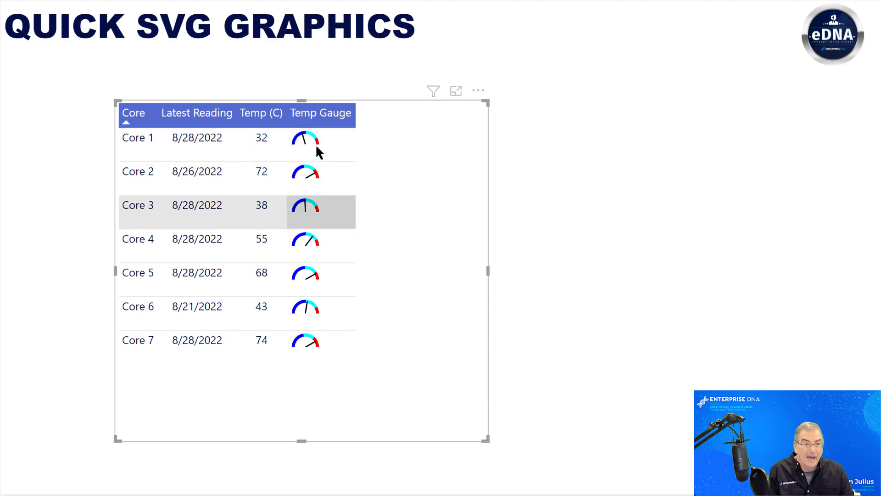
pyautogui.moveTo(710, 167)
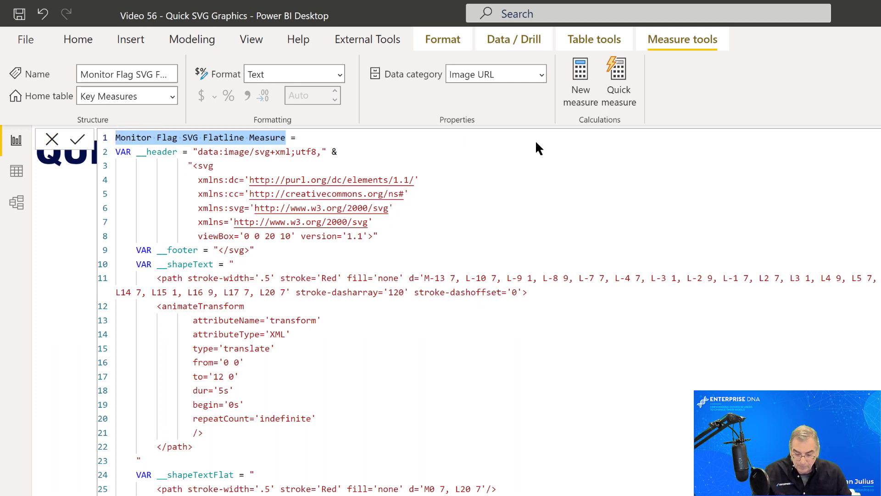
# Step: Rename the flatline measure to Sensor Status
pyautogui.write('Sensor  =')
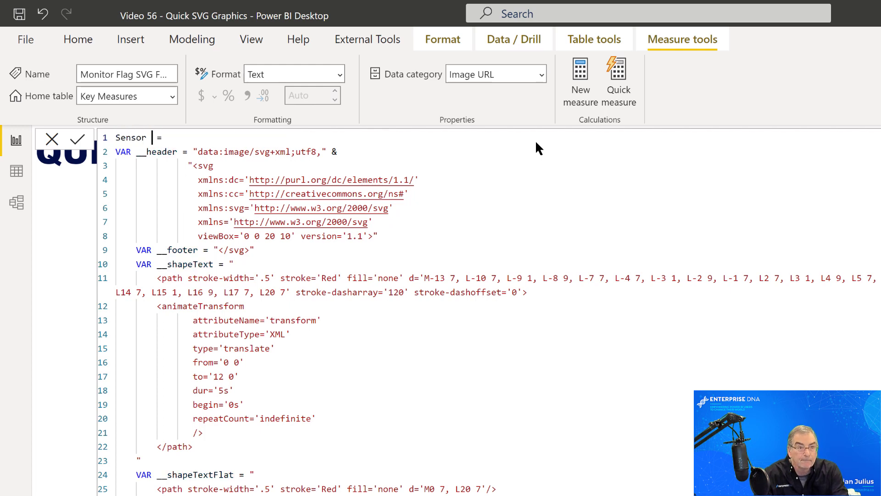
pyautogui.write('Status')
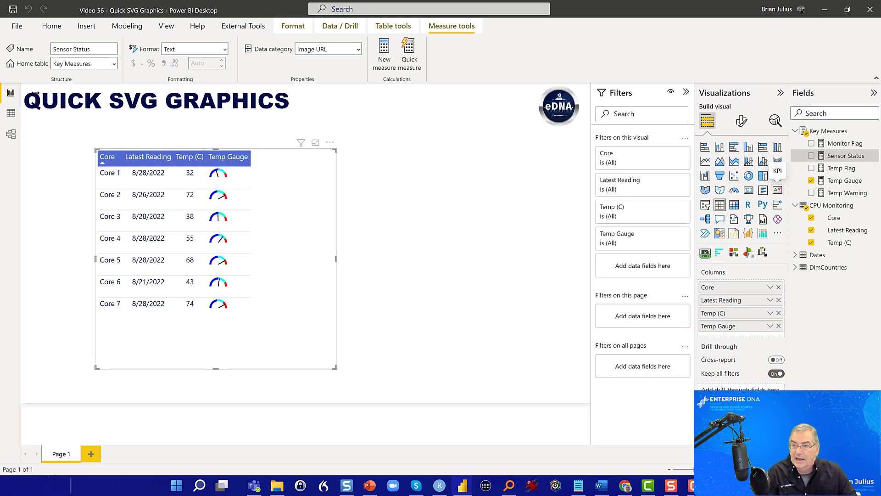
pyautogui.moveTo(846, 156)
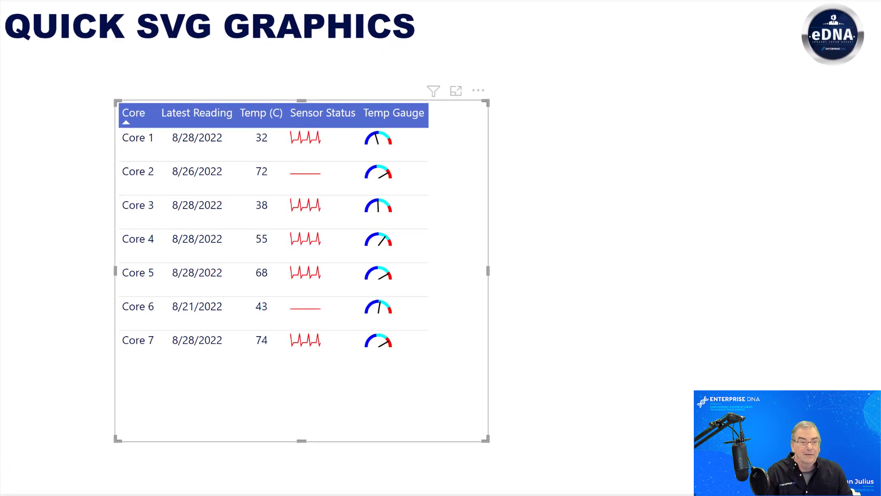
# Step: Inspect the Core 7 row's Sensor Status, then clear the row selection
pyautogui.click(261, 339)
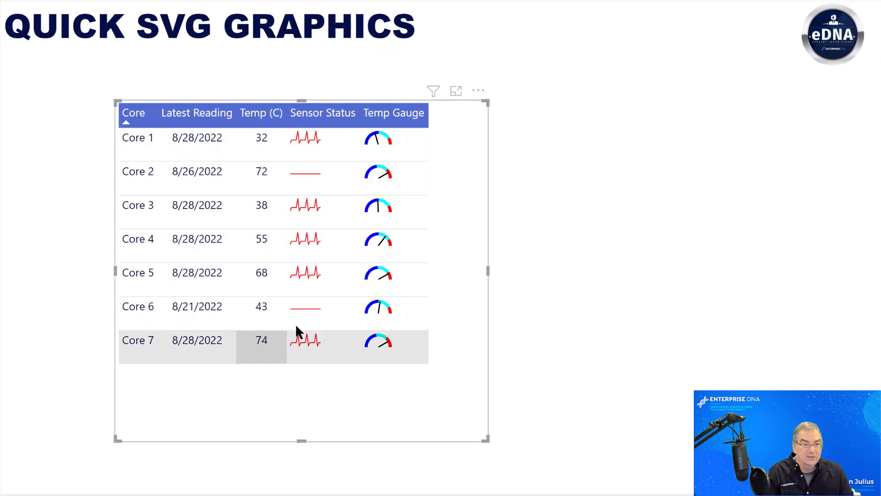
pyautogui.moveTo(297, 331)
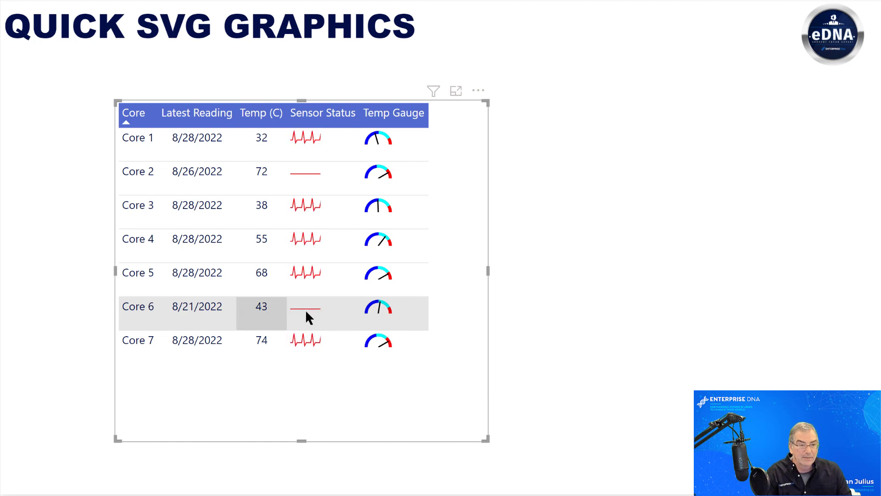
pyautogui.click(196, 112)
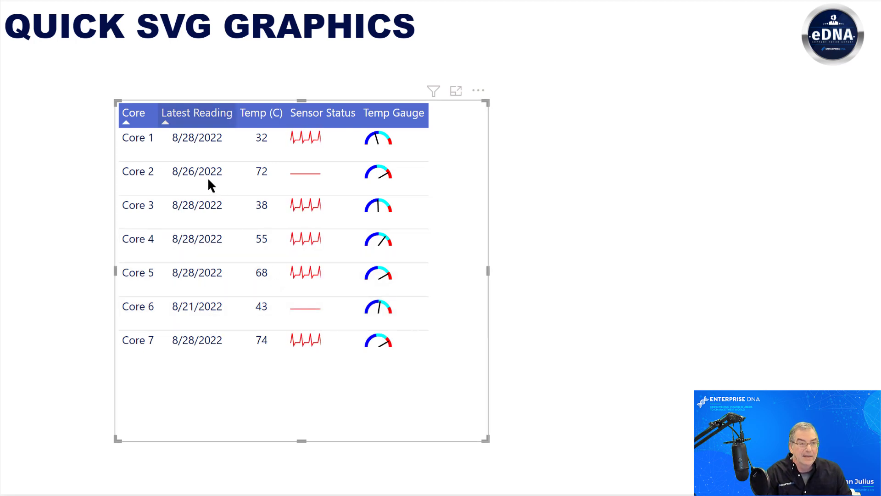
pyautogui.moveTo(197, 172)
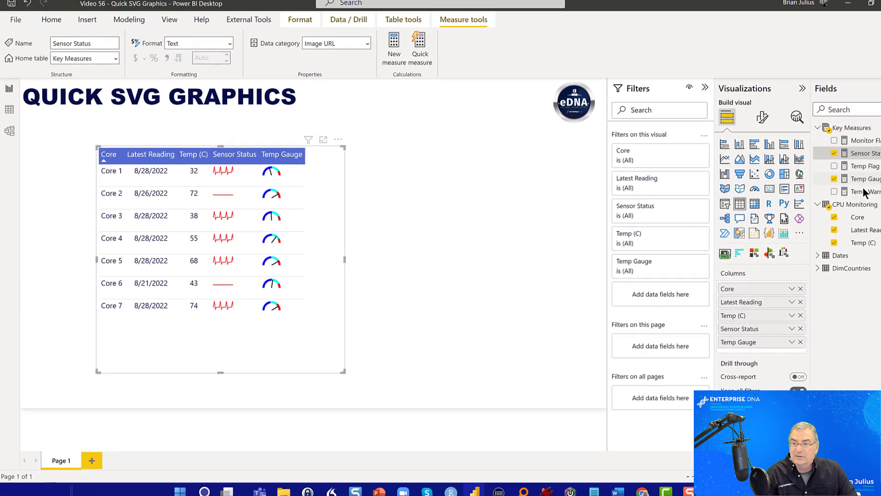
pyautogui.moveTo(855, 192)
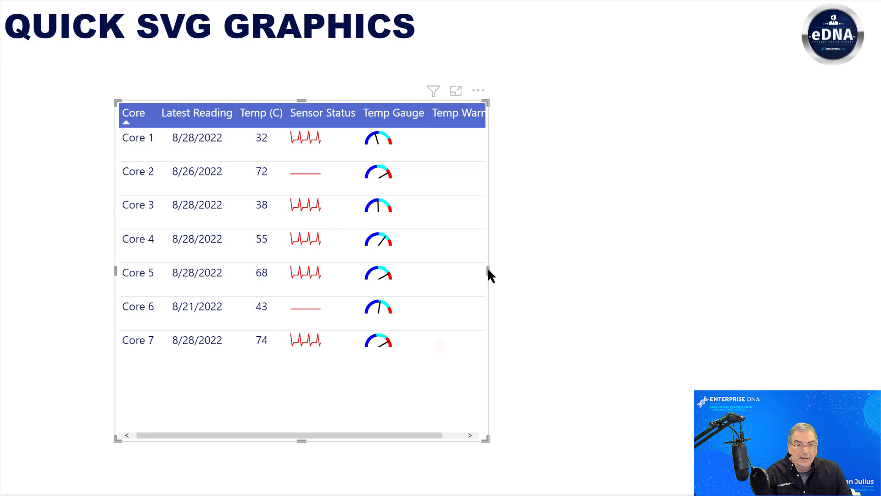
pyautogui.moveTo(490, 270)
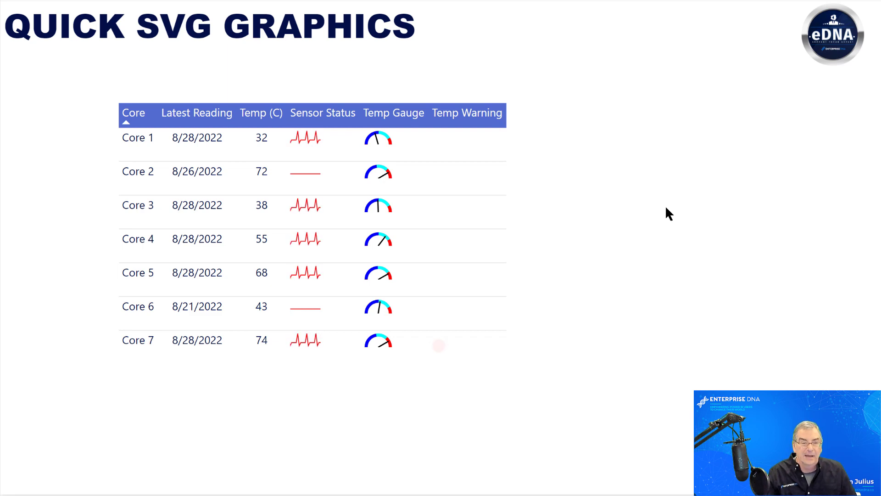
pyautogui.moveTo(614, 164)
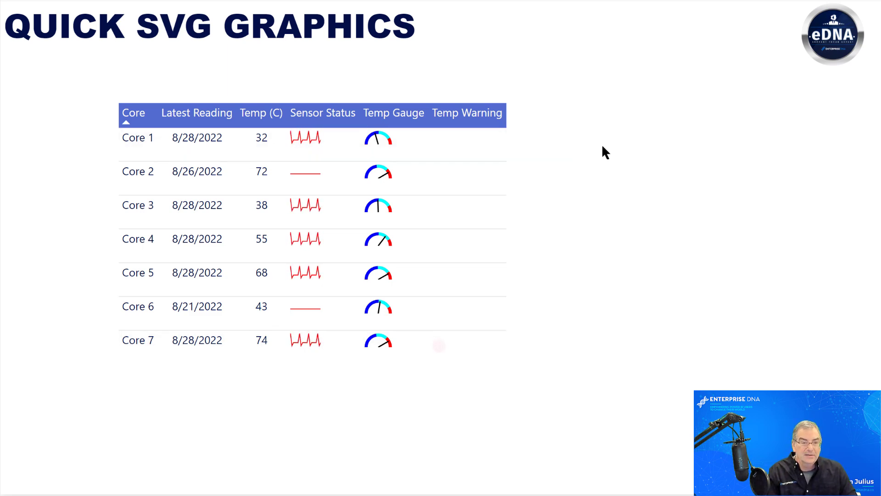
pyautogui.moveTo(679, 208)
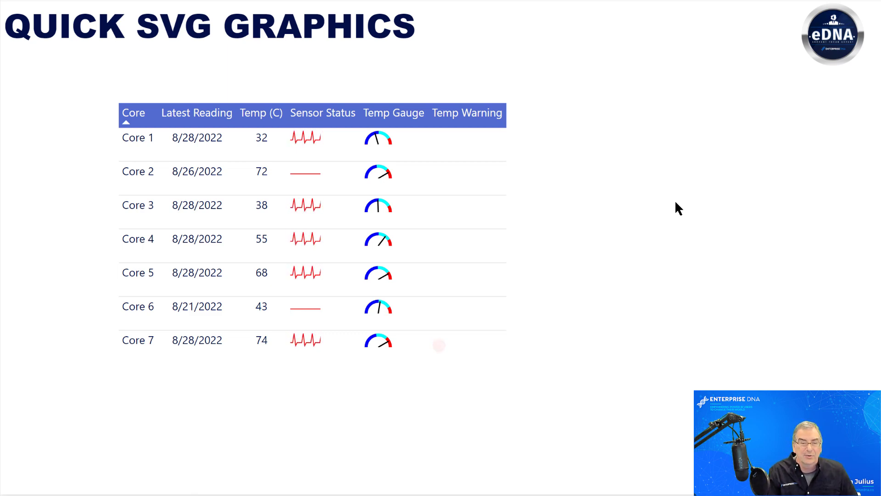
pyautogui.moveTo(512, 201)
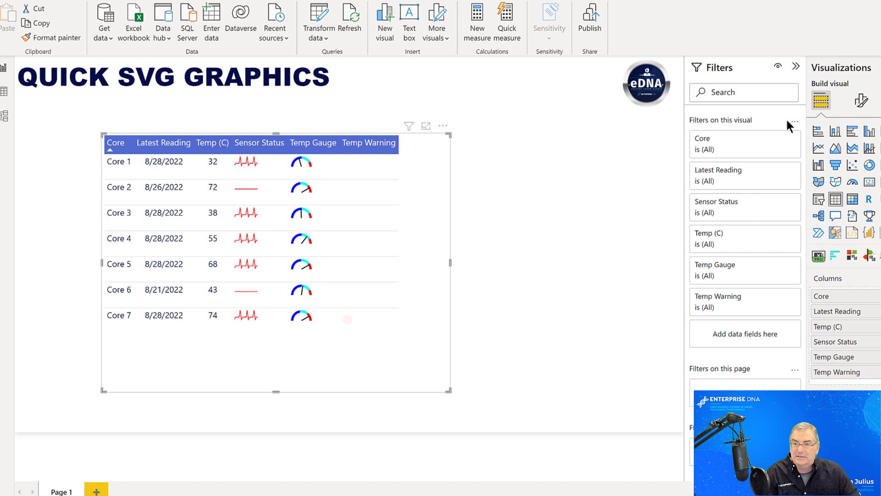
# Step: Turn on a blue visual border under Effects so the core table is framed with rounded corners
pyautogui.click(742, 121)
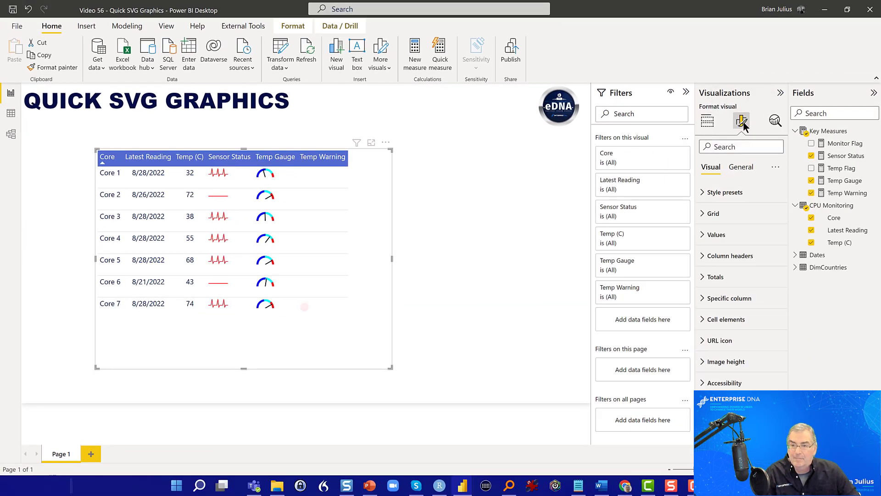
pyautogui.click(741, 166)
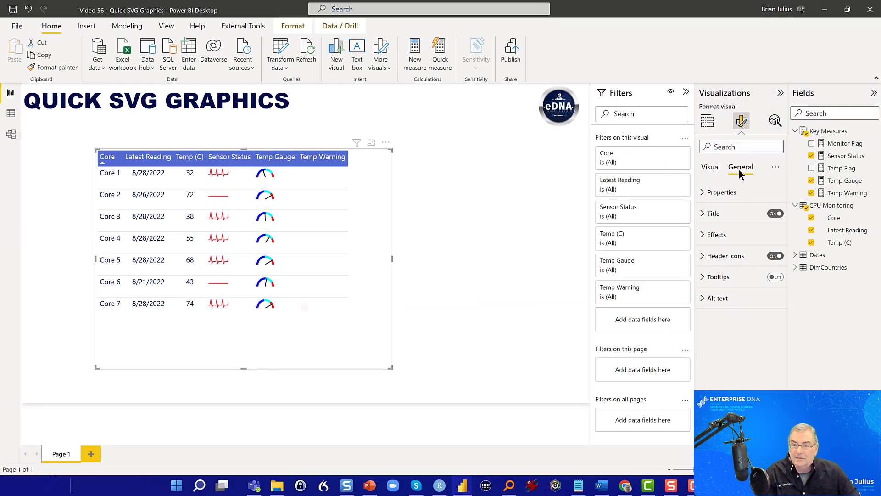
pyautogui.moveTo(717, 234)
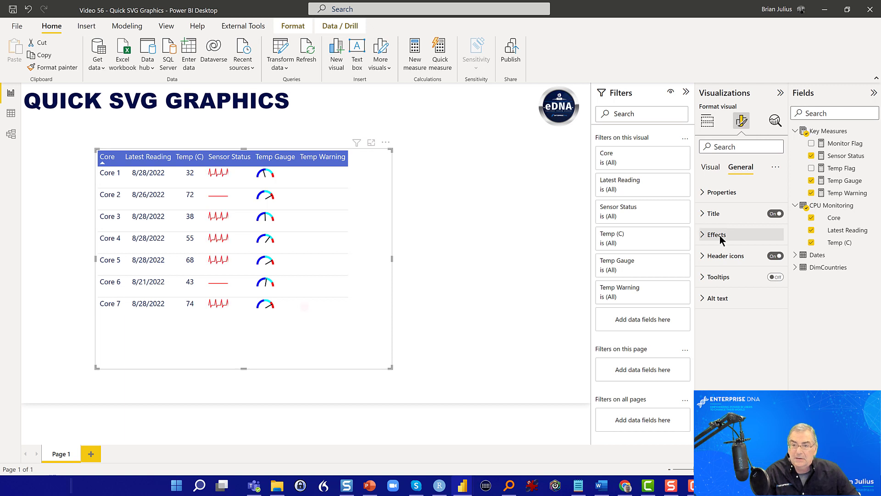
pyautogui.click(717, 234)
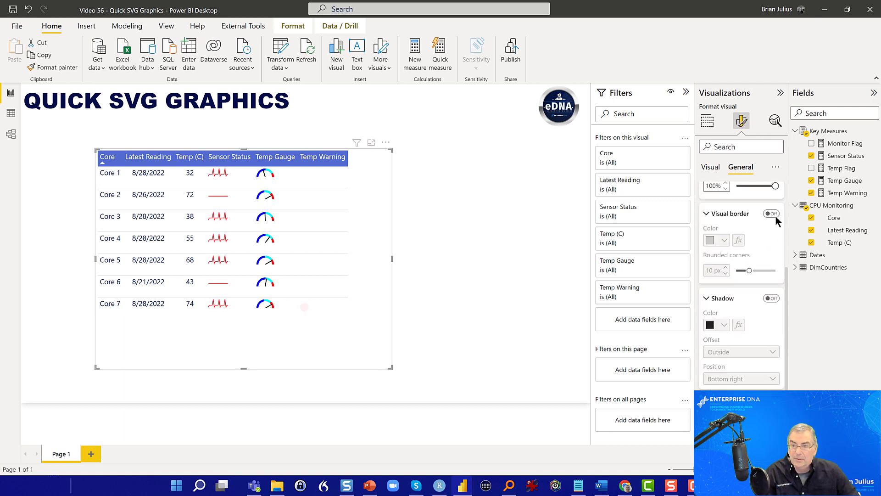
pyautogui.click(770, 214)
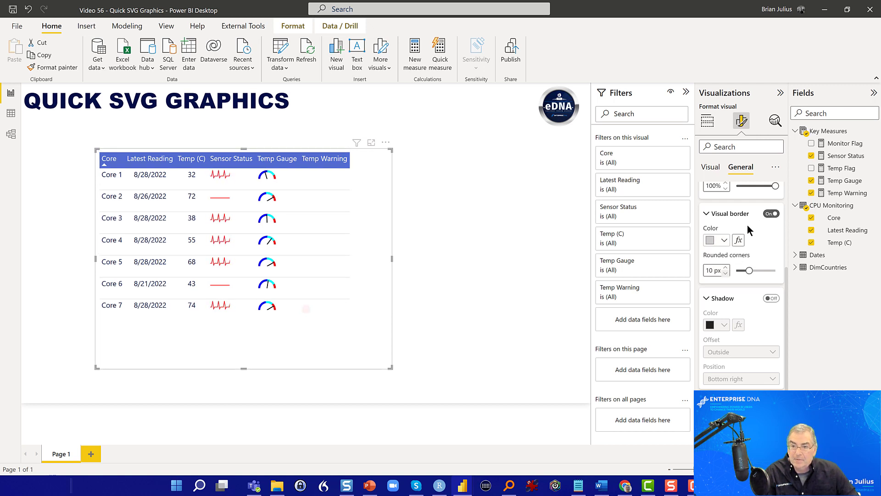
pyautogui.click(725, 239)
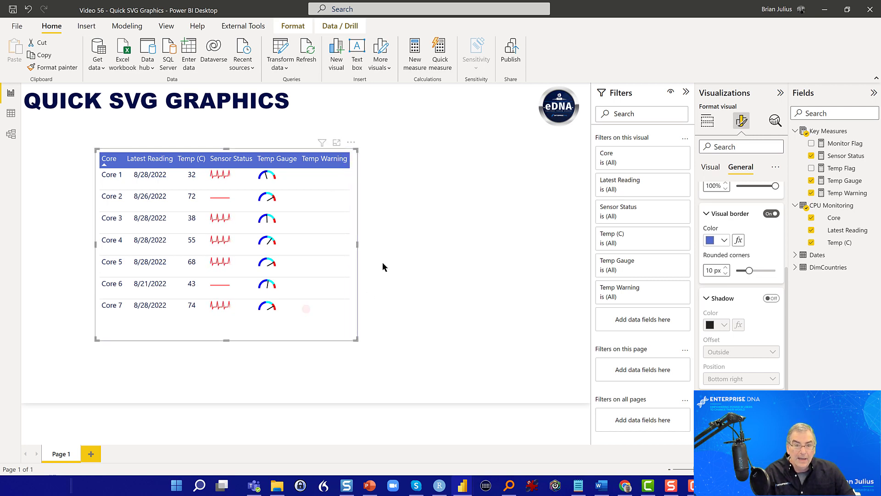
pyautogui.click(707, 121)
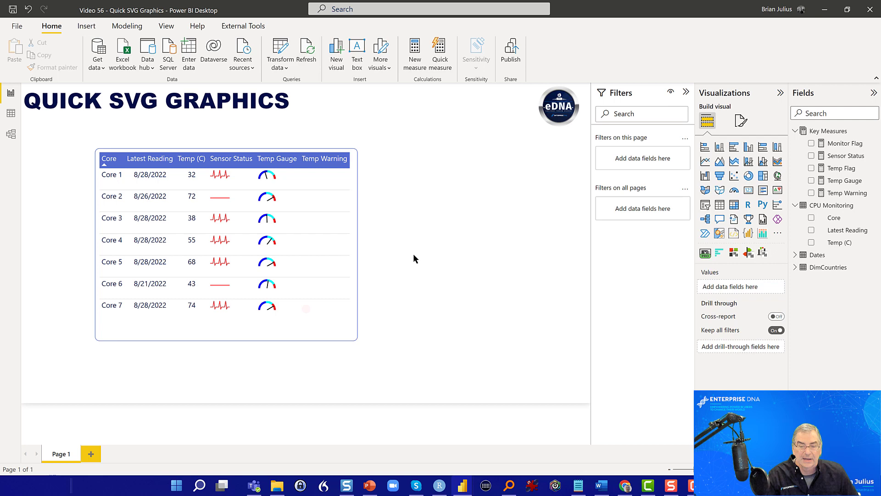
pyautogui.moveTo(427, 229)
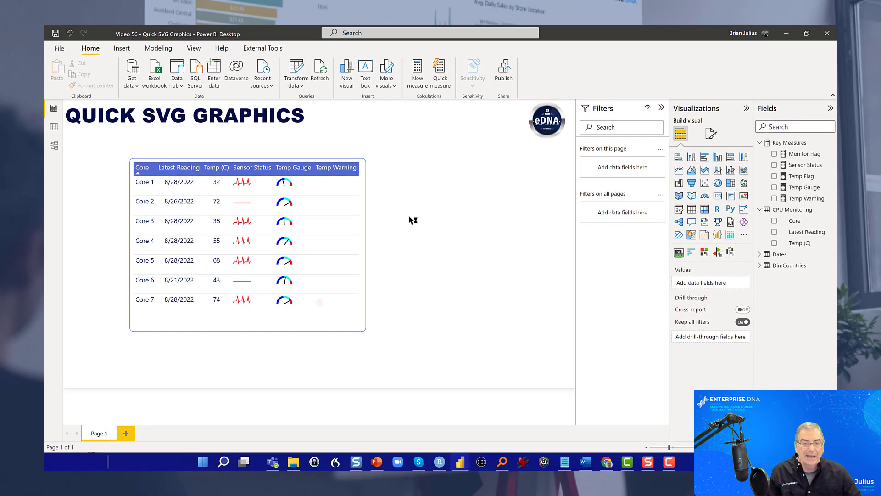
pyautogui.moveTo(416, 209)
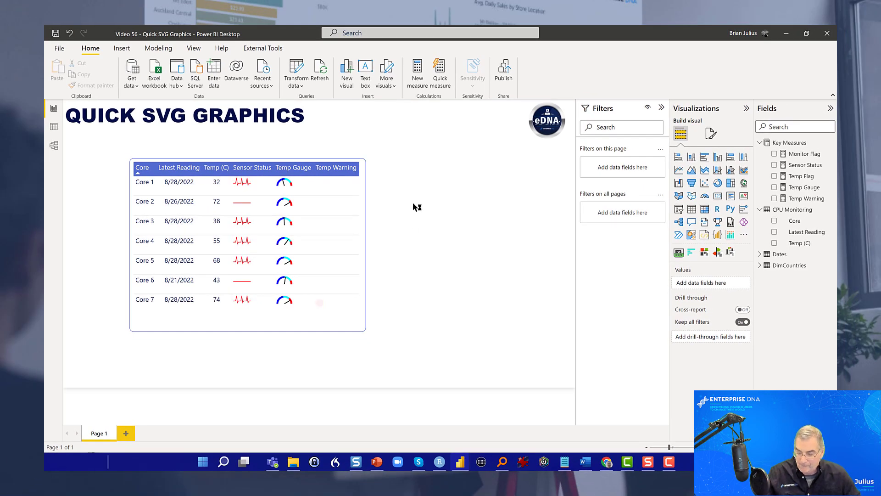